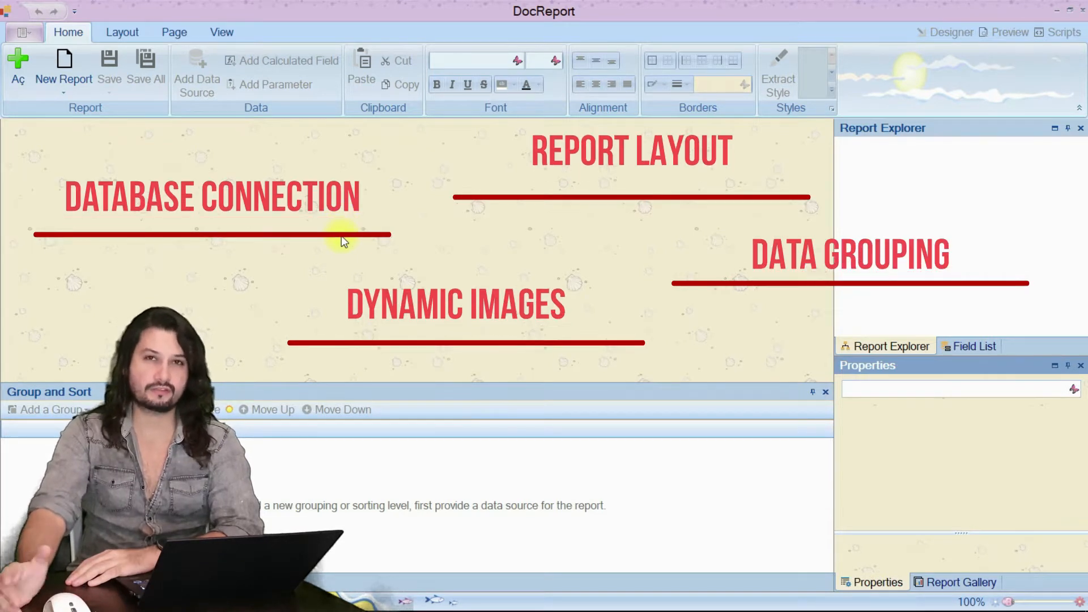
pyautogui.moveTo(664, 323)
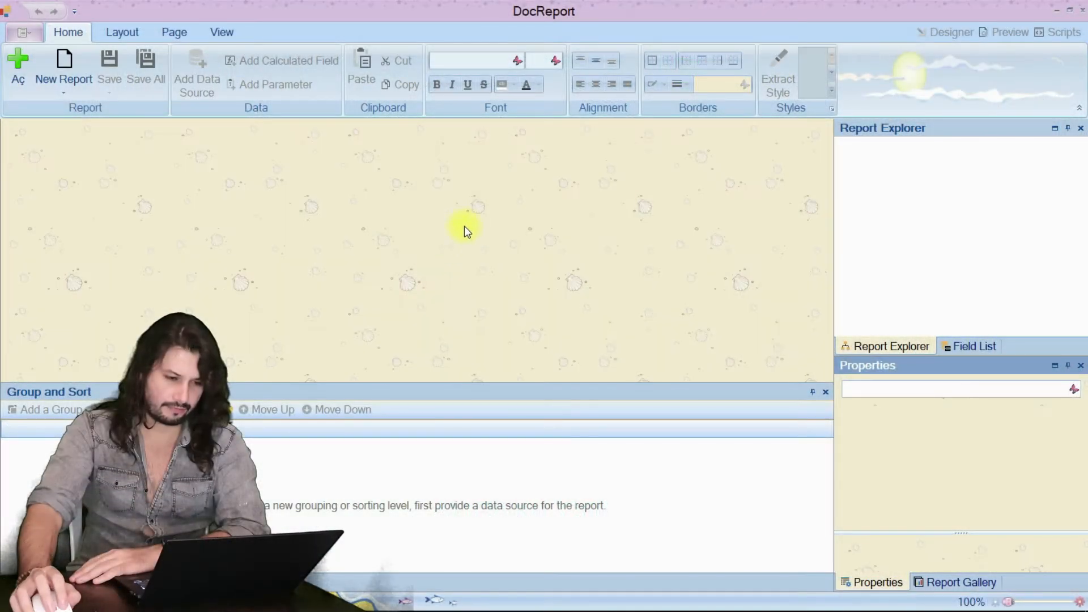
pyautogui.moveTo(481, 294)
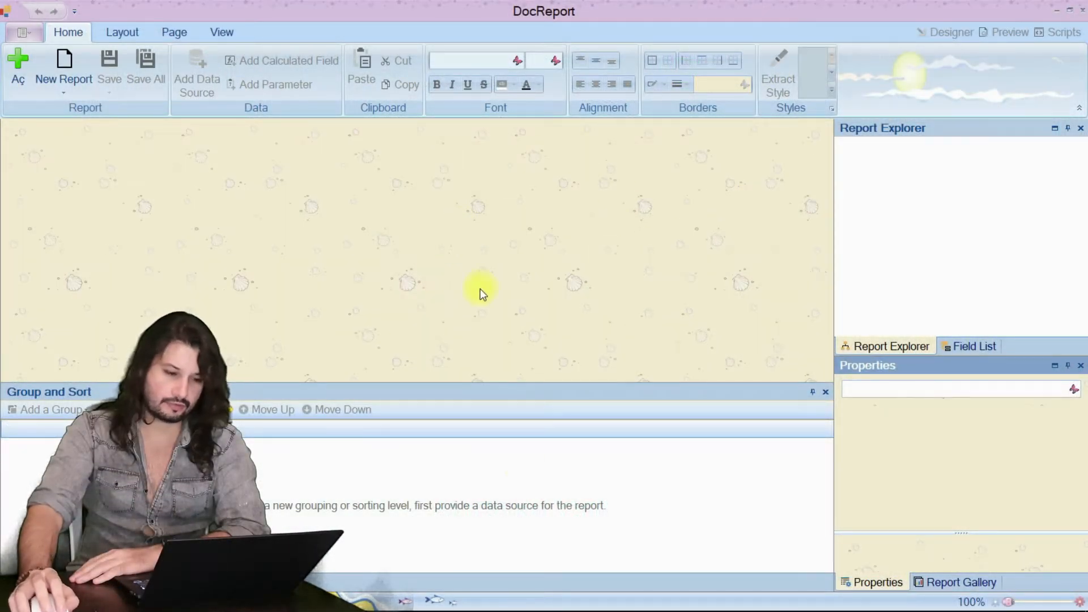
pyautogui.moveTo(131, 202)
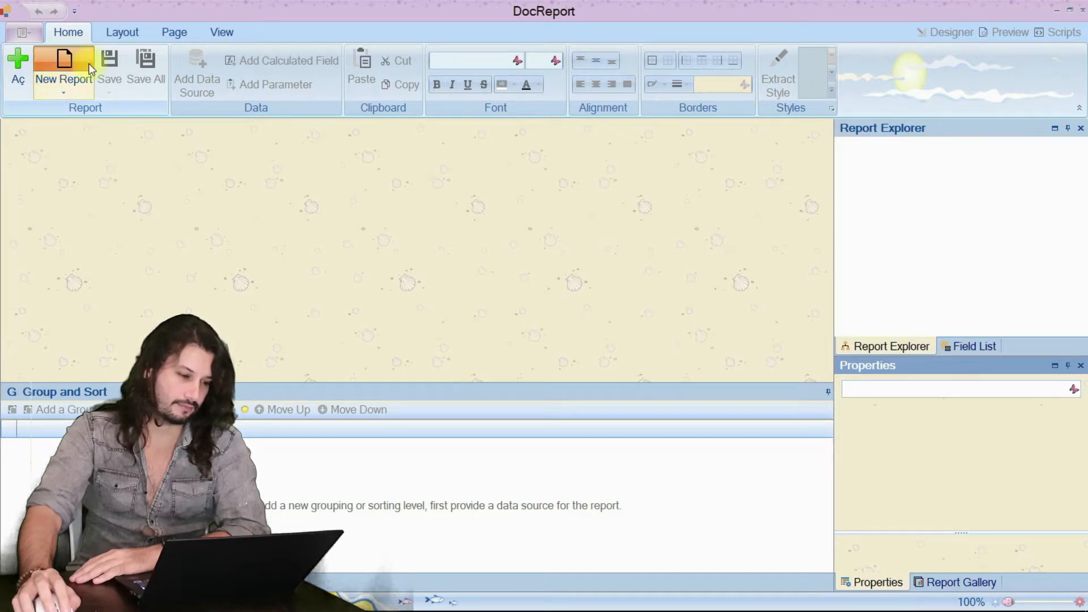
# Start a new blank report, Report1, with top margin, detail and bottom margin bands.
pyautogui.click(64, 71)
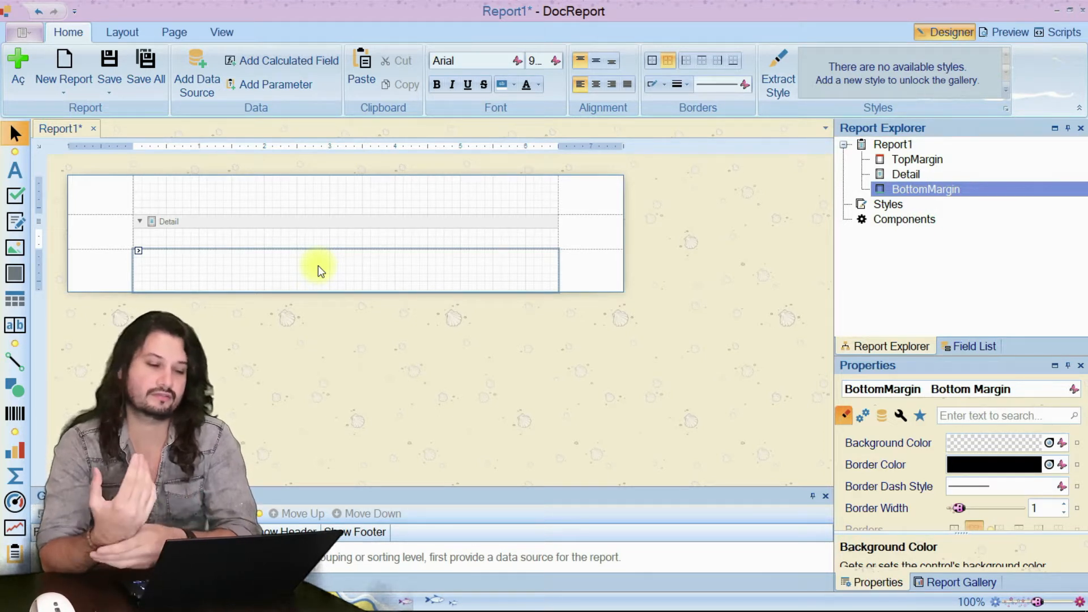
pyautogui.moveTo(319, 406)
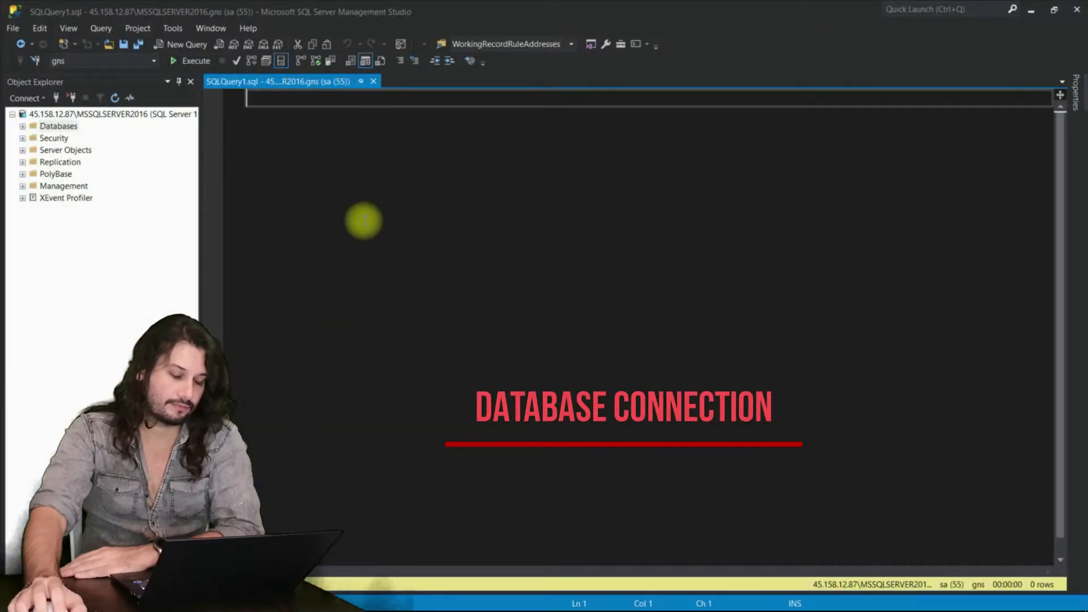
# Write and run SELECT * FROM Products to list all product rows.
pyautogui.write('sle')
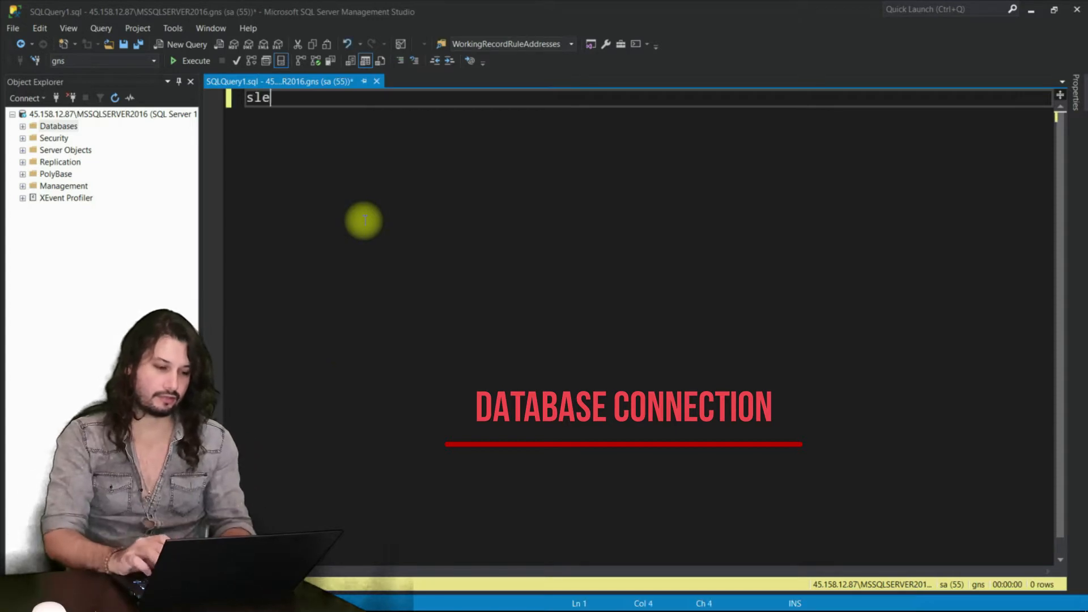
pyautogui.press('Backspace')
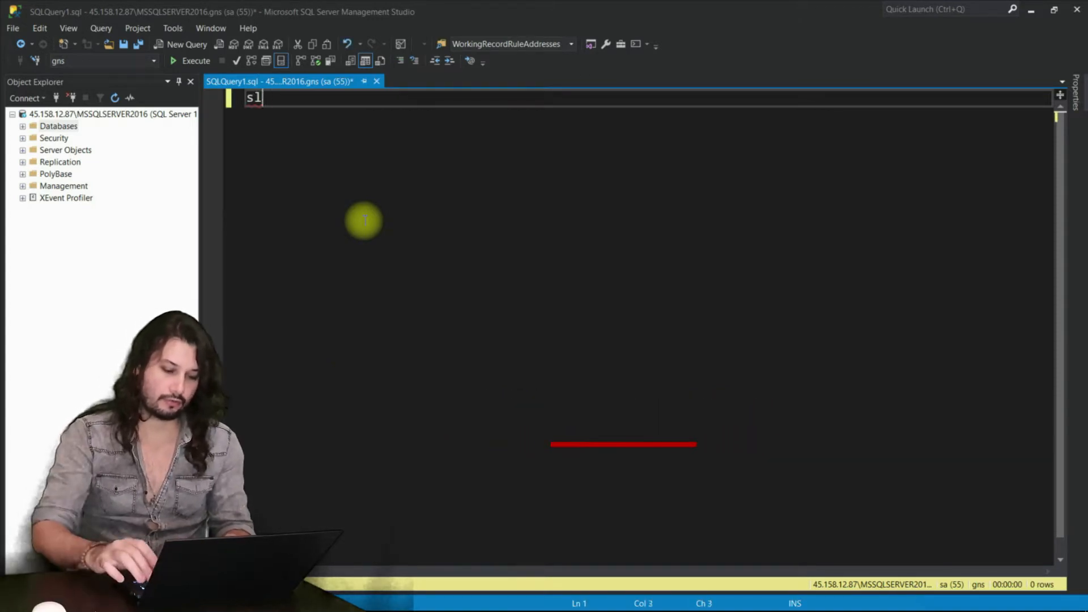
pyautogui.write('elect *')
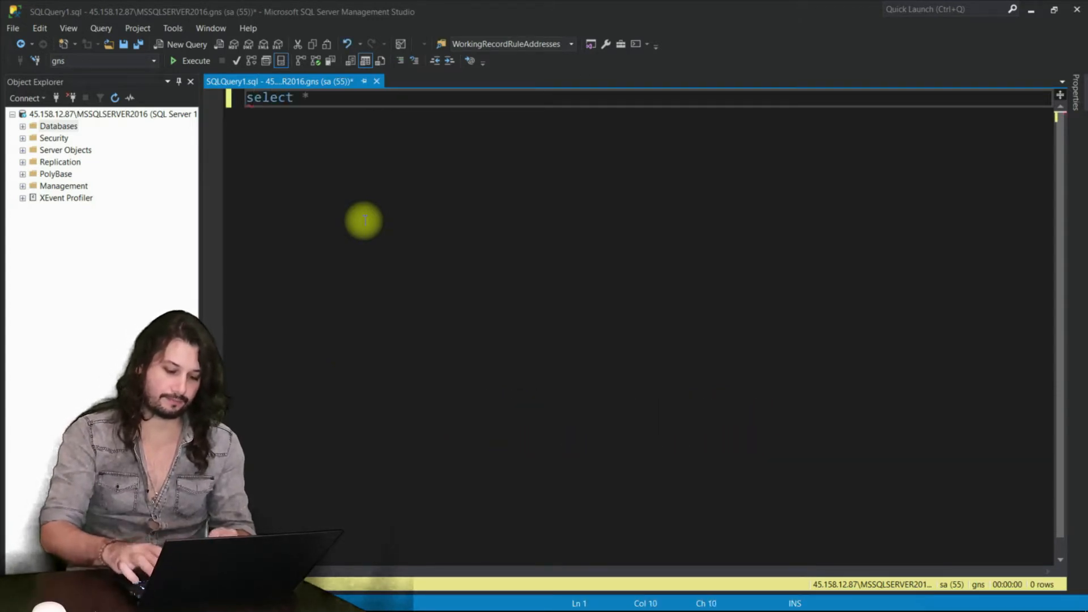
pyautogui.write('from')
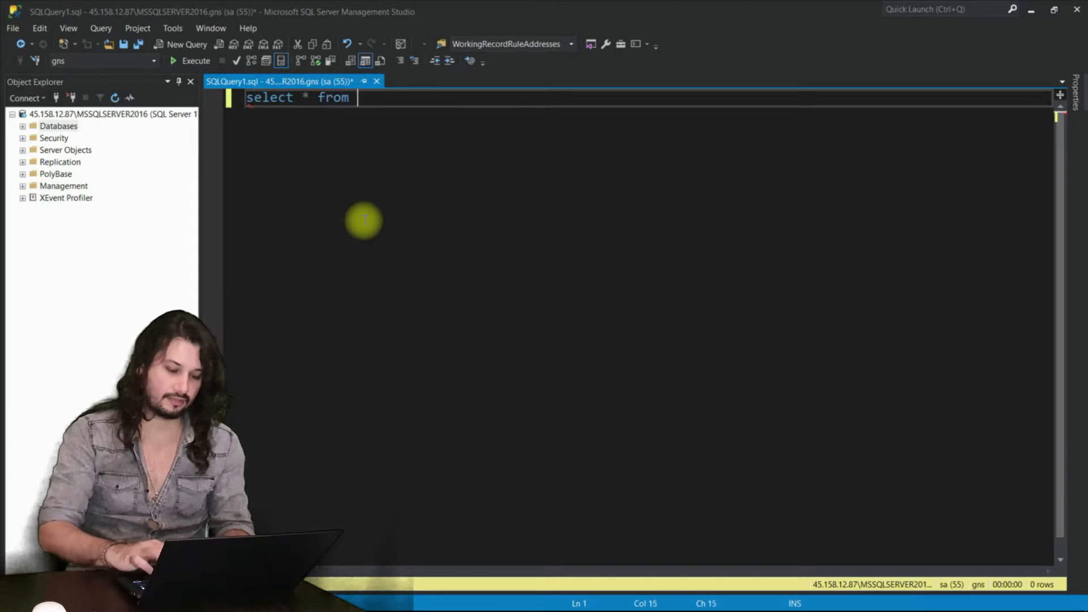
pyautogui.write('Products')
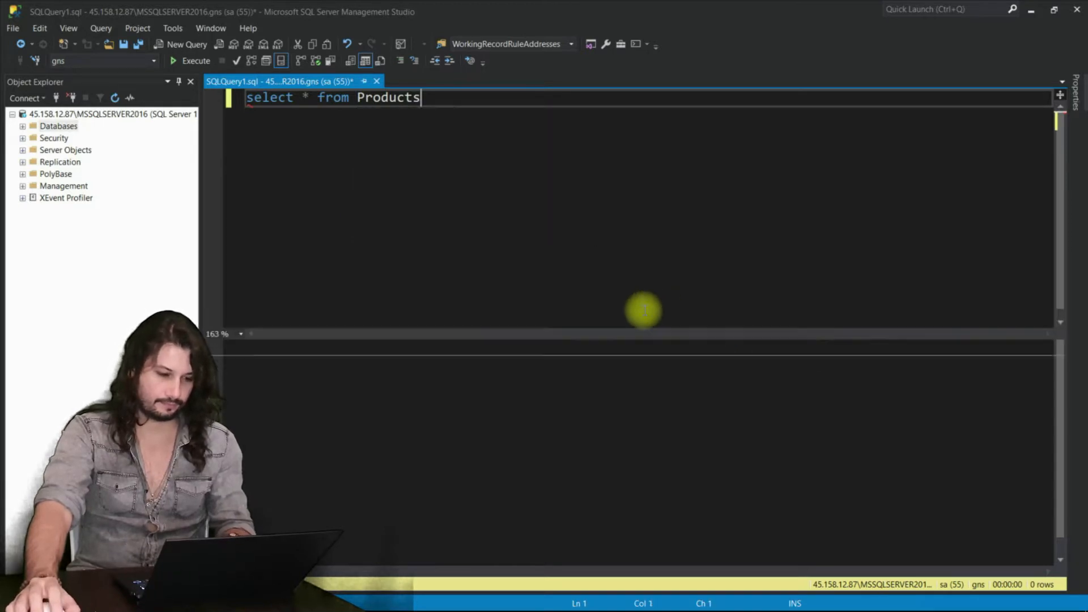
pyautogui.click(195, 60)
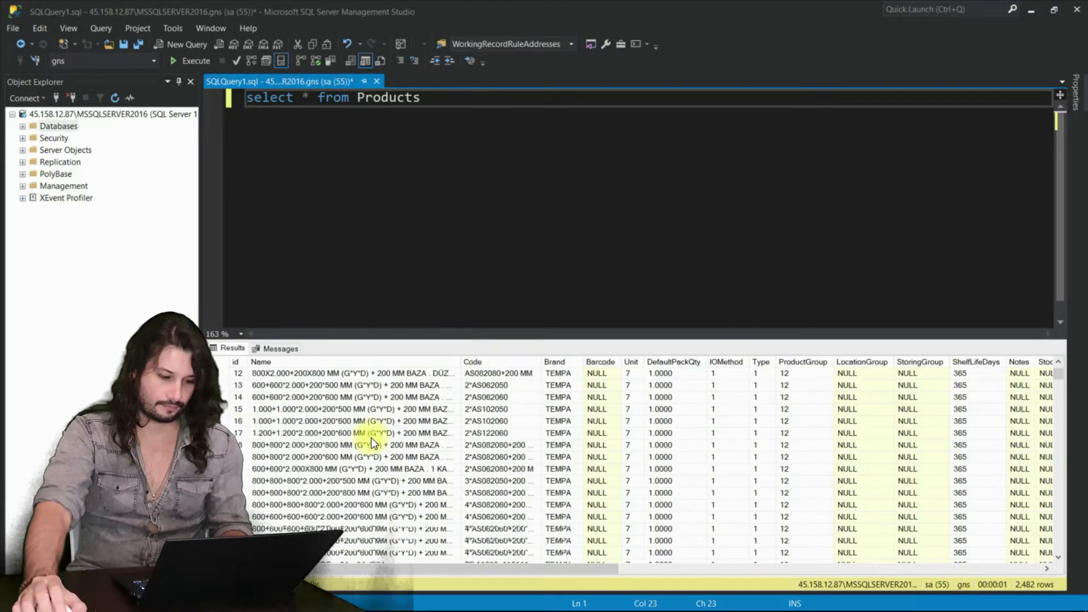
pyautogui.scroll(-3)
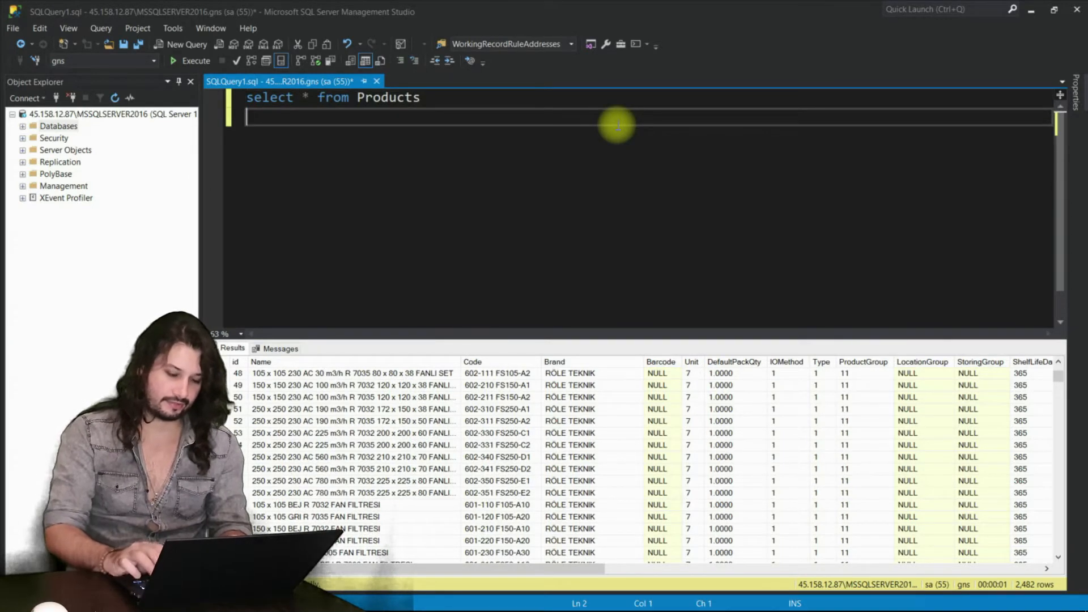
# Run SELECT * FROM ProductGroups, then draft the join on PG.id = P.ProductGroup.
pyautogui.write('select * from P')
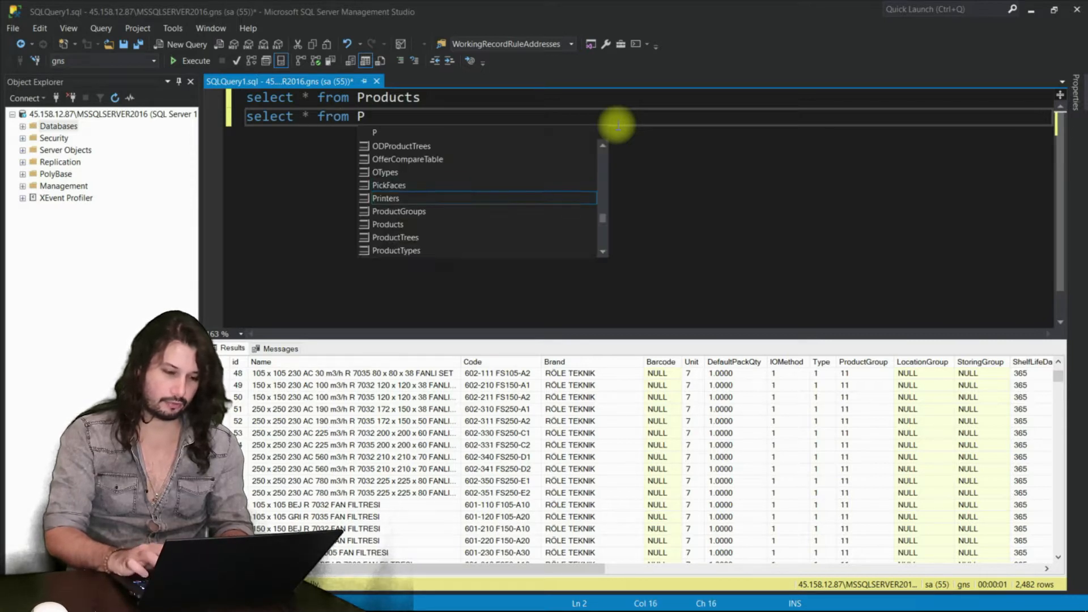
pyautogui.write('roductG')
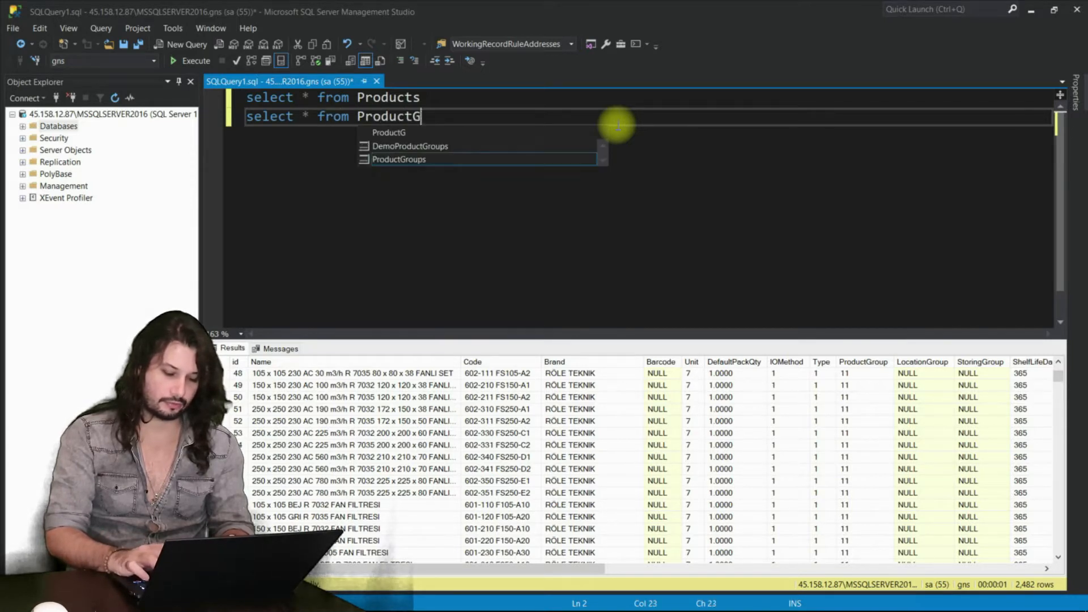
pyautogui.write('roups')
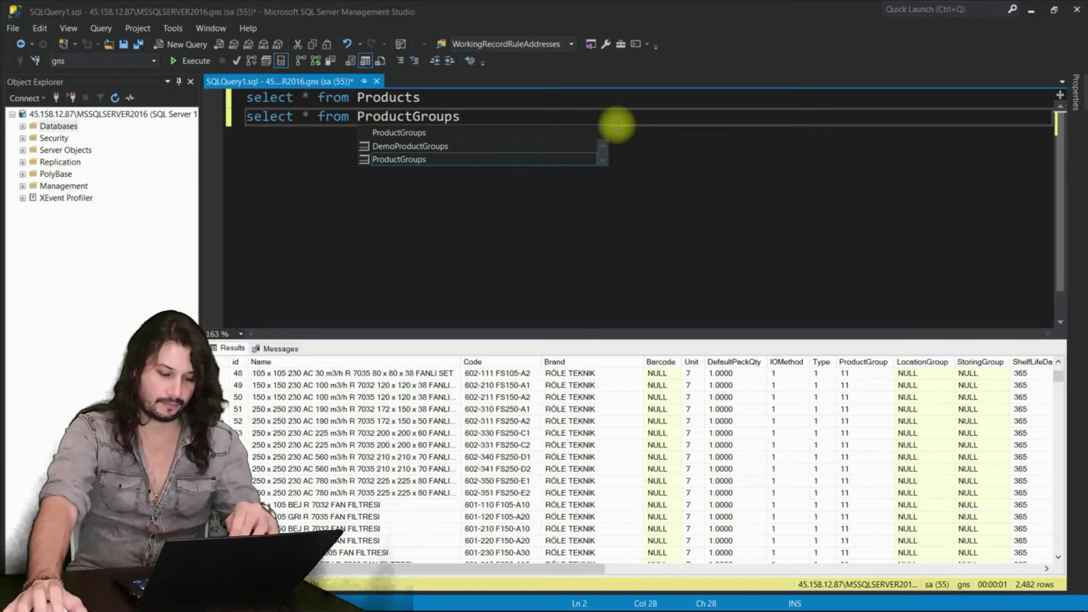
pyautogui.click(196, 60)
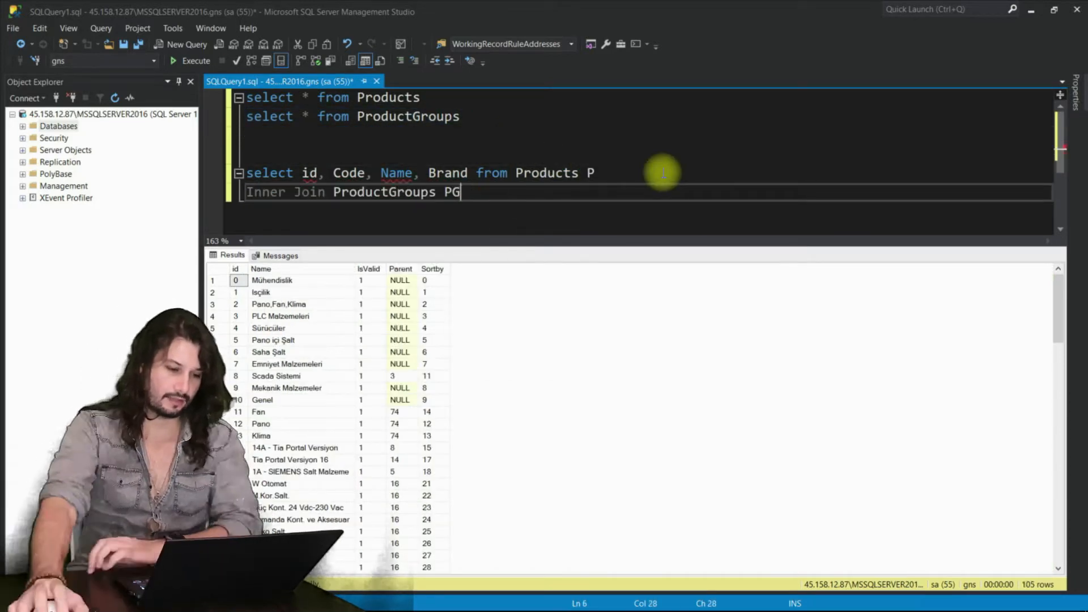
pyautogui.write('on PG.id=P.ProductGroup')
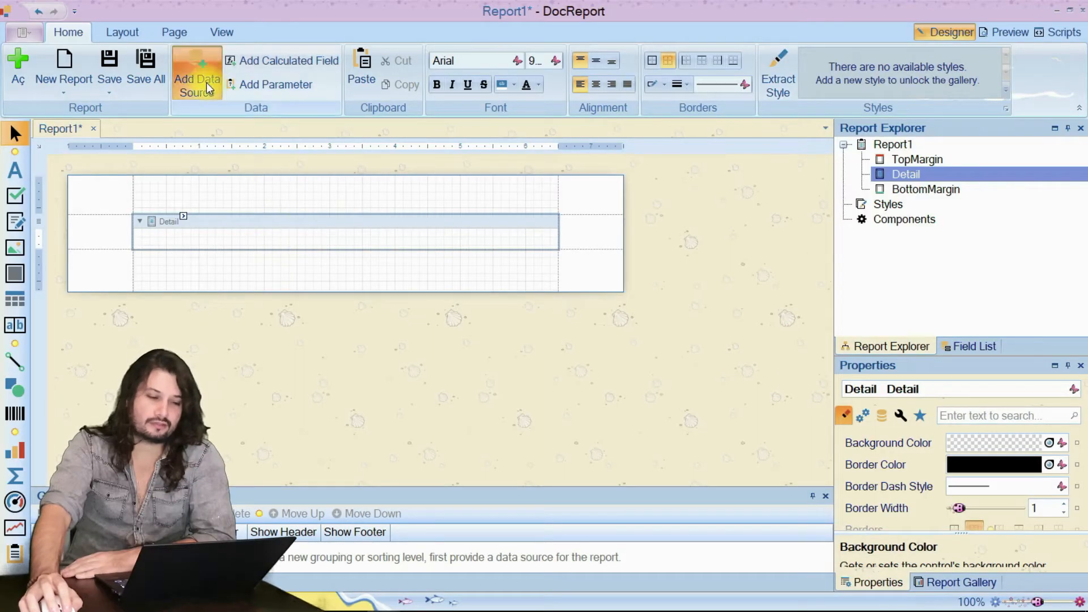
# Add a SQL Server database data source connected to the gns database.
pyautogui.click(196, 76)
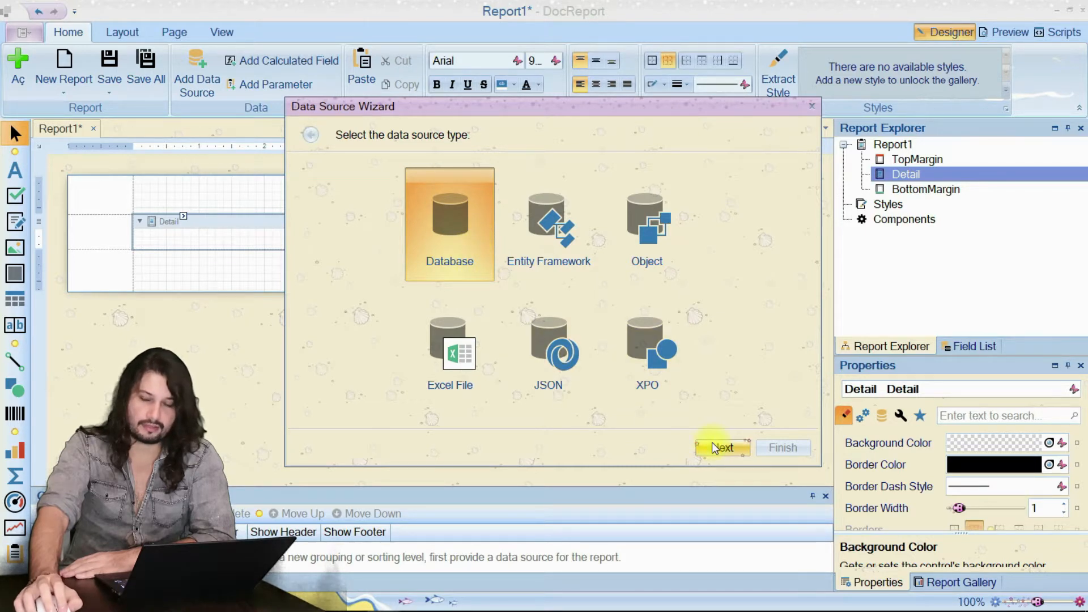
pyautogui.click(722, 448)
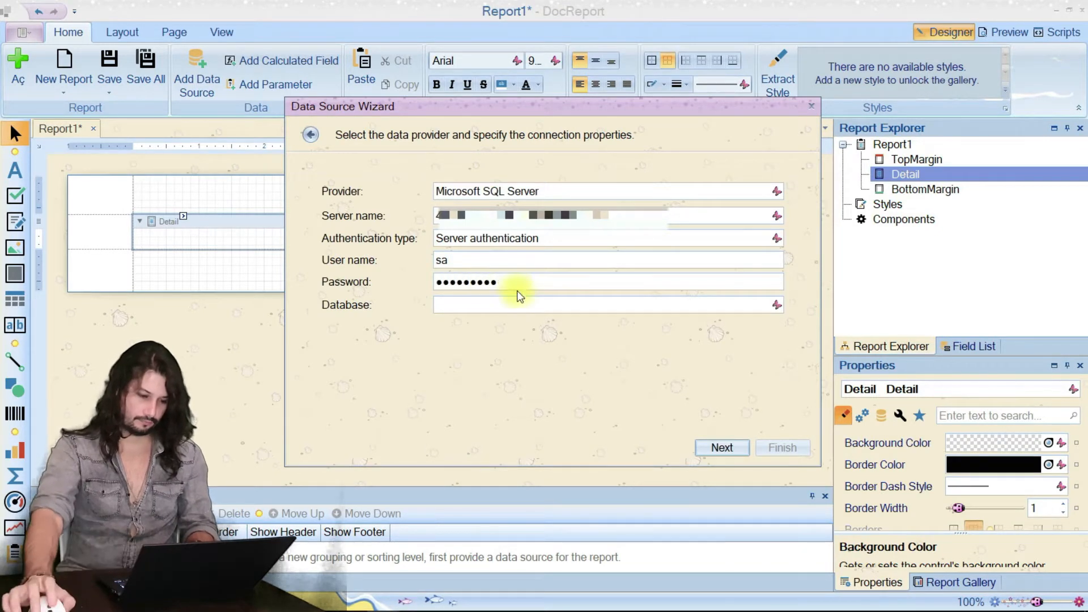
pyautogui.write('gns')
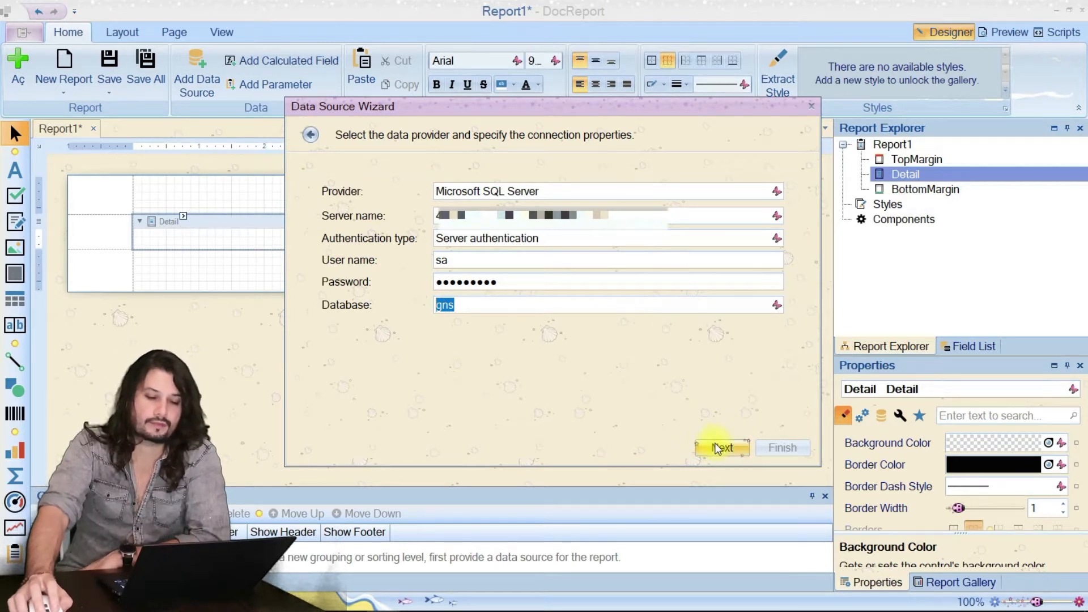
pyautogui.click(722, 448)
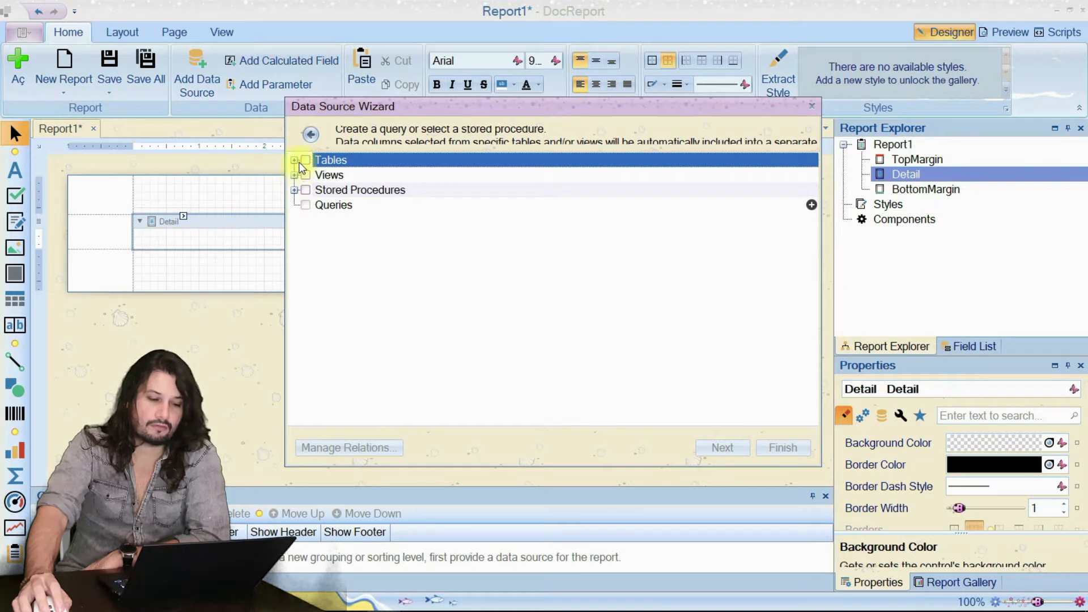
# Tick the Cities table under Tables and finish creating the data source.
pyautogui.click(295, 160)
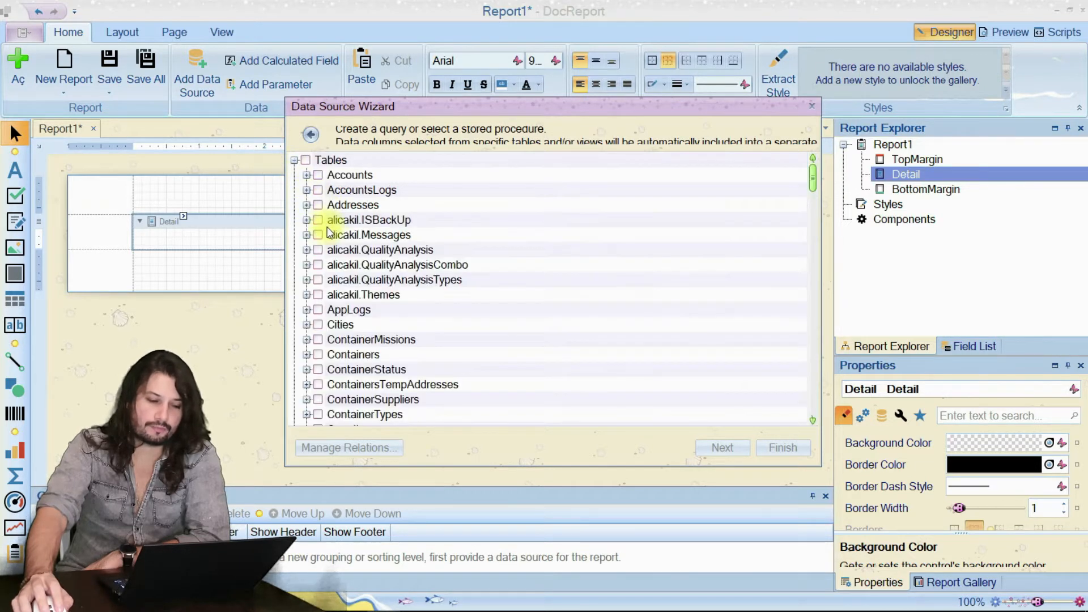
pyautogui.scroll(-3)
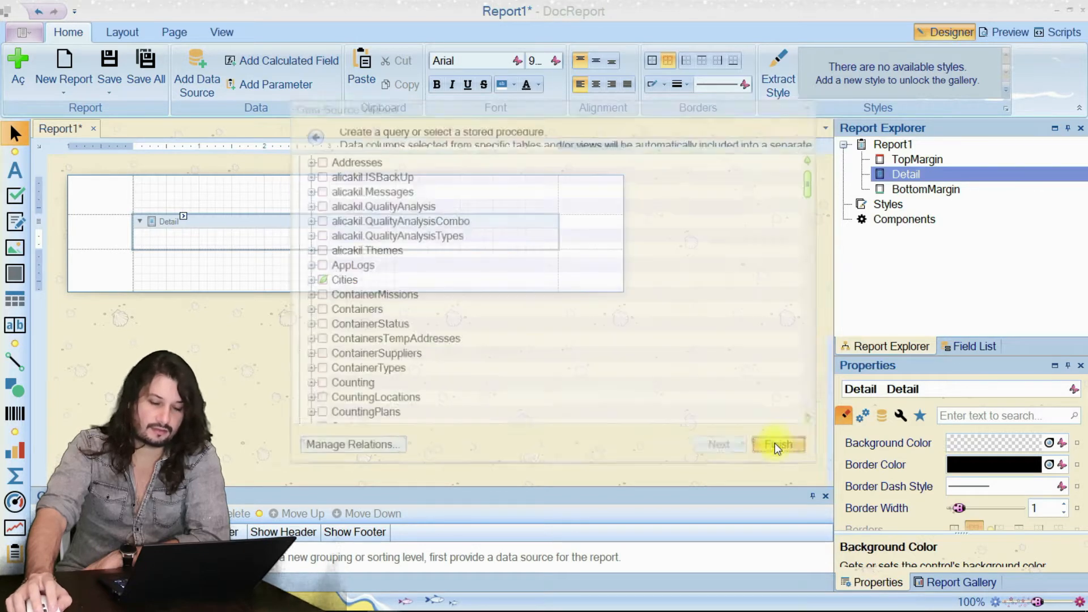
pyautogui.click(777, 445)
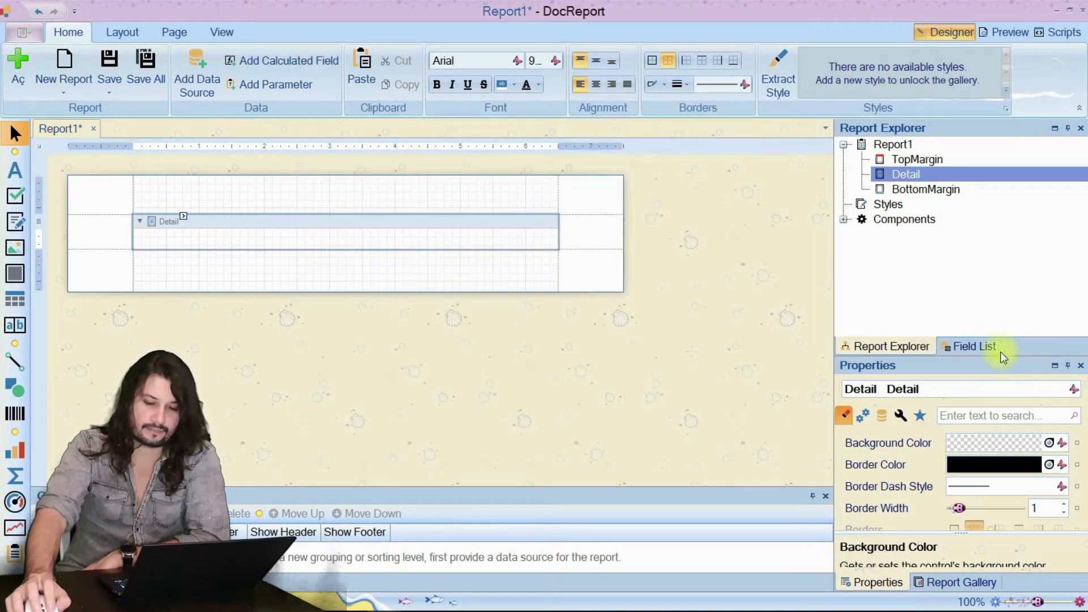
# Show the Field List and manage the queries of sqlDataSource1.
pyautogui.click(971, 347)
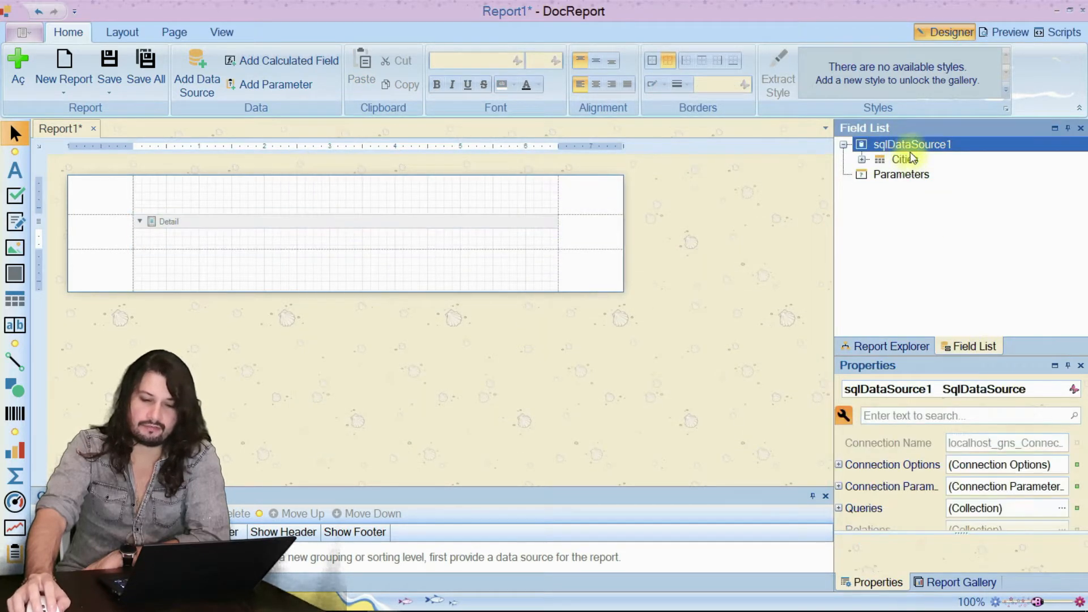
pyautogui.moveTo(911, 144)
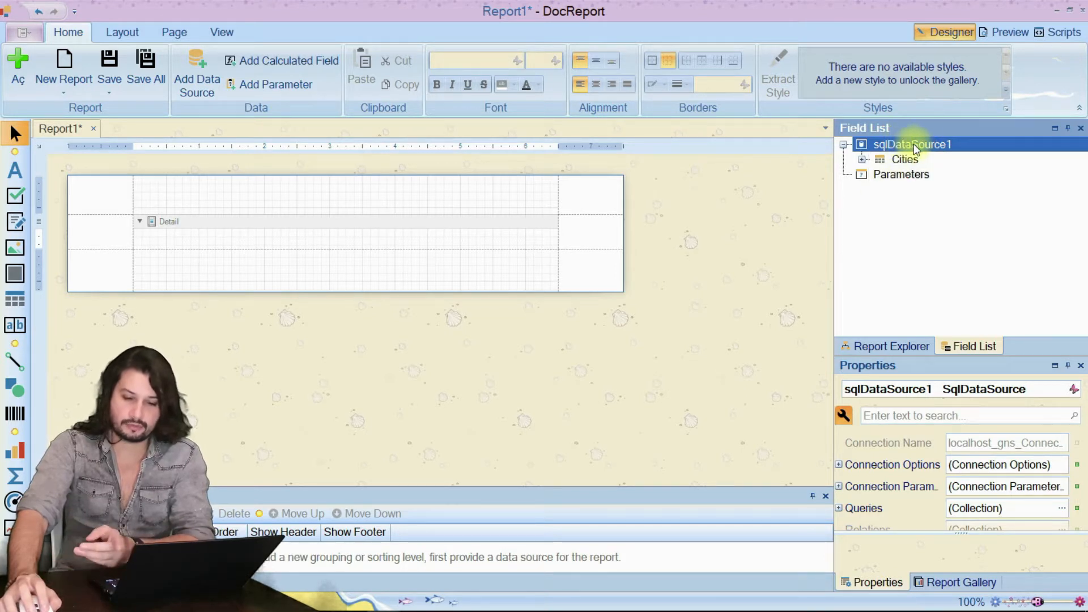
pyautogui.rightClick(912, 144)
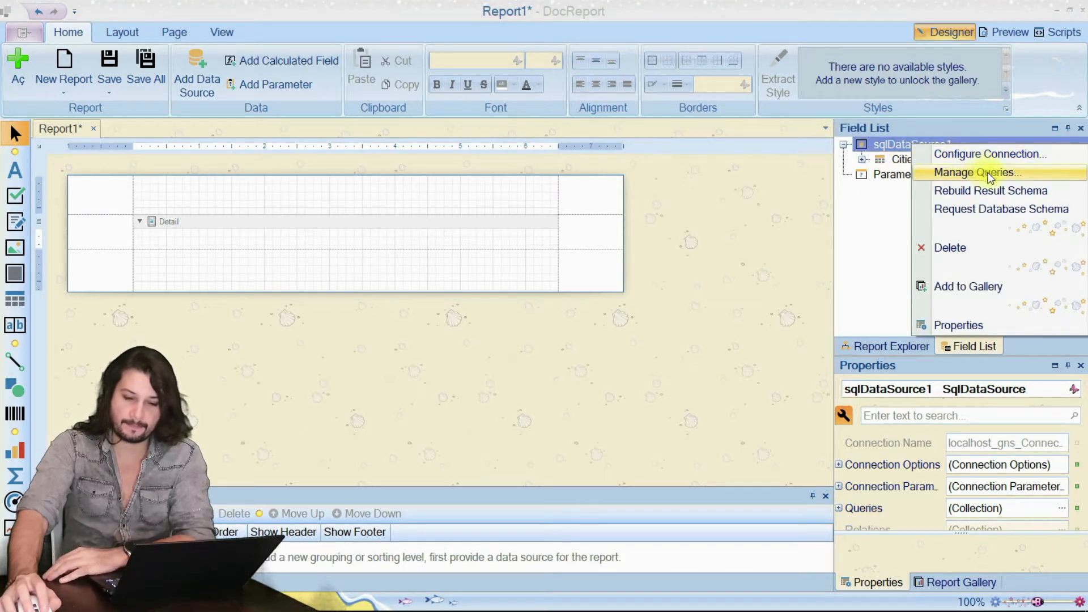
pyautogui.moveTo(990, 154)
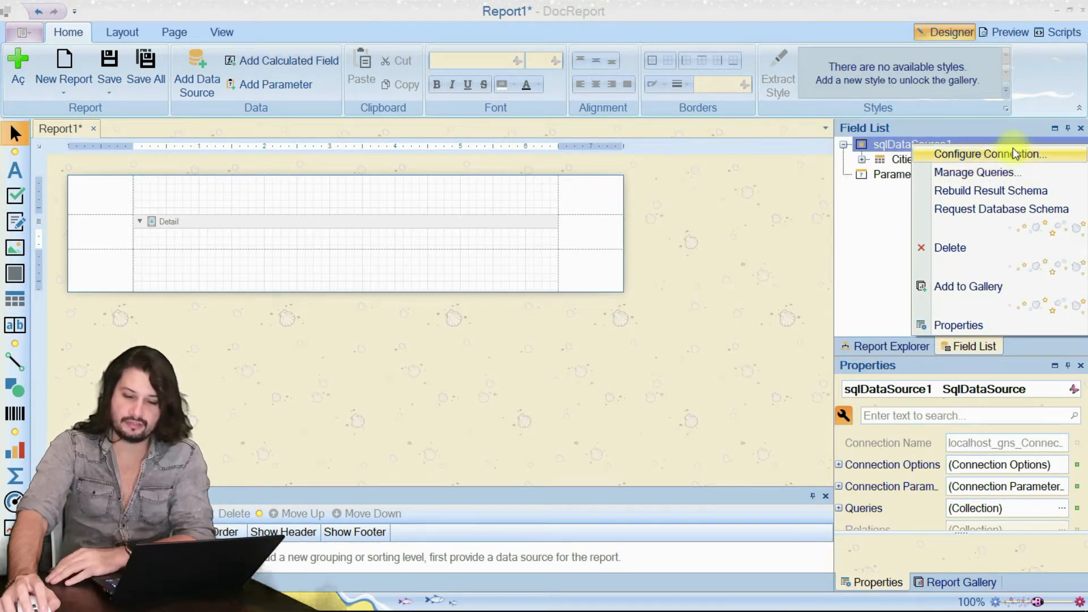
pyautogui.click(977, 173)
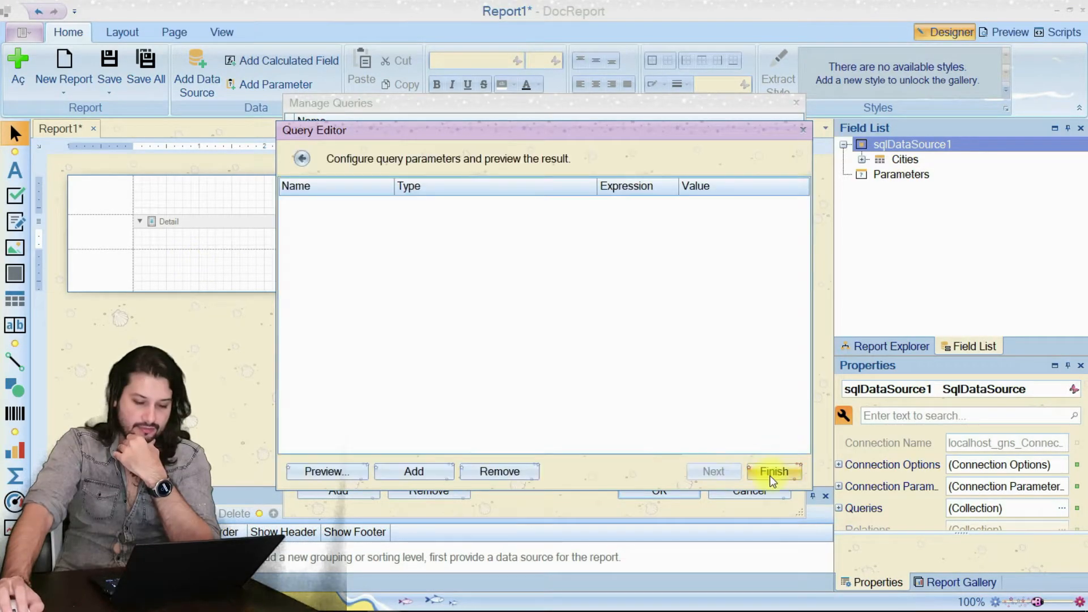
# Add a new query, rename it Products and confirm the changes.
pyautogui.click(773, 471)
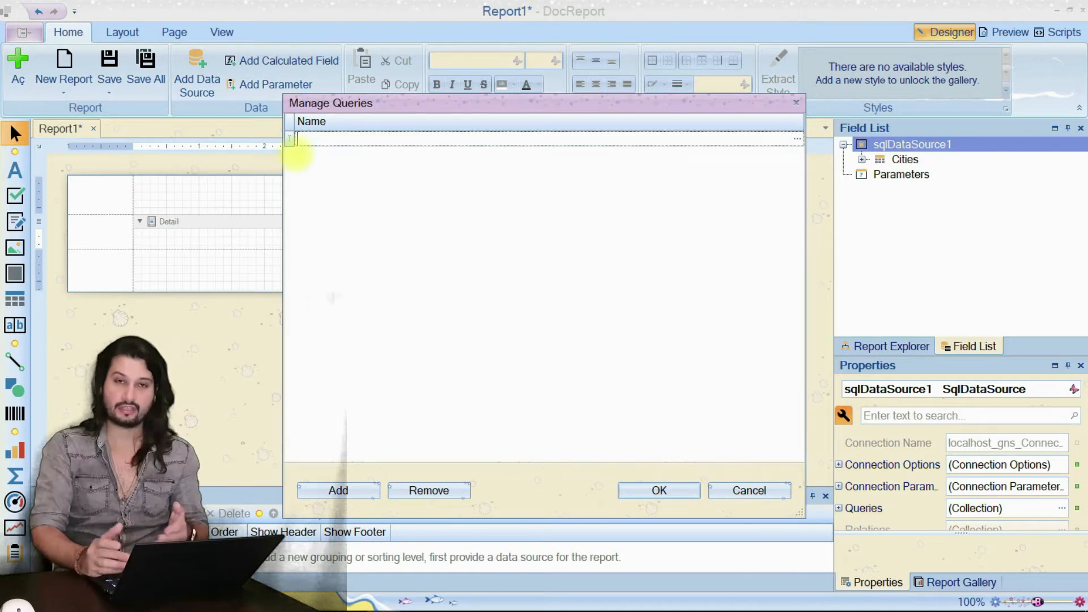
pyautogui.write('Products')
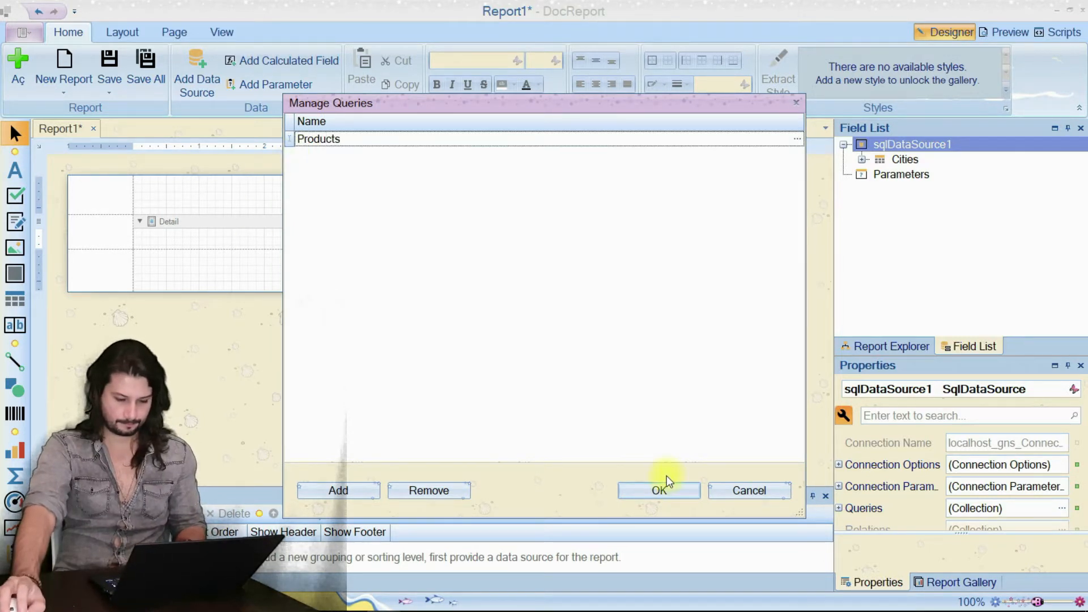
pyautogui.click(657, 490)
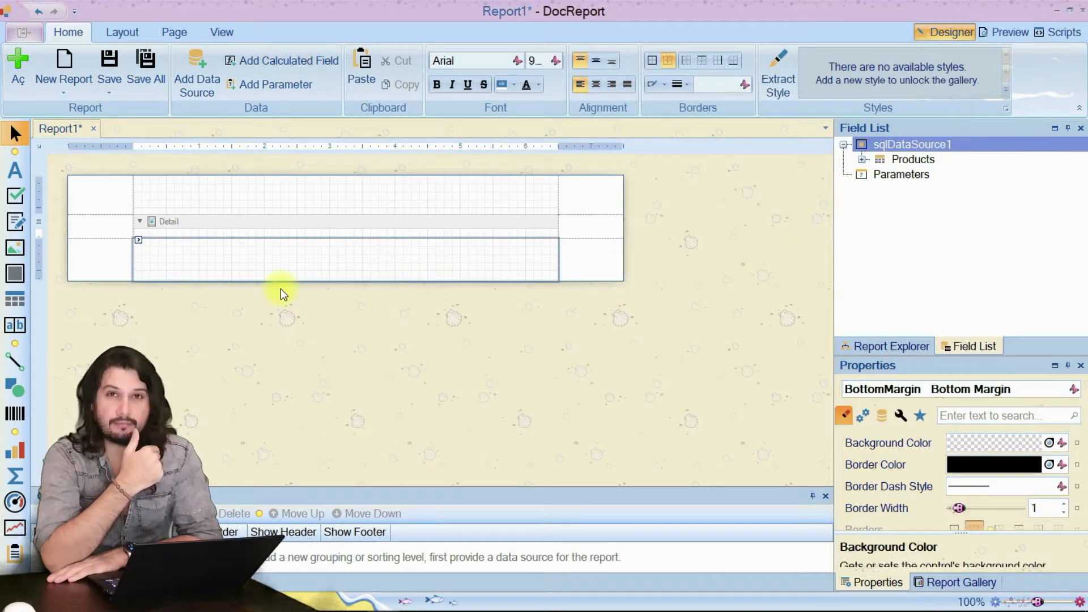
pyautogui.moveTo(326, 282)
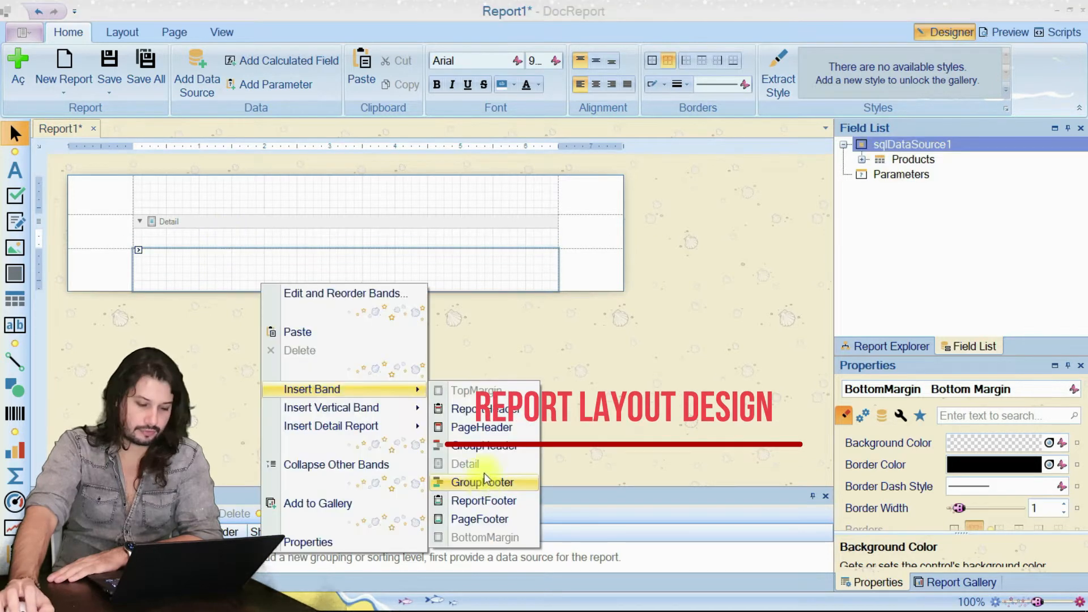
pyautogui.moveTo(382, 455)
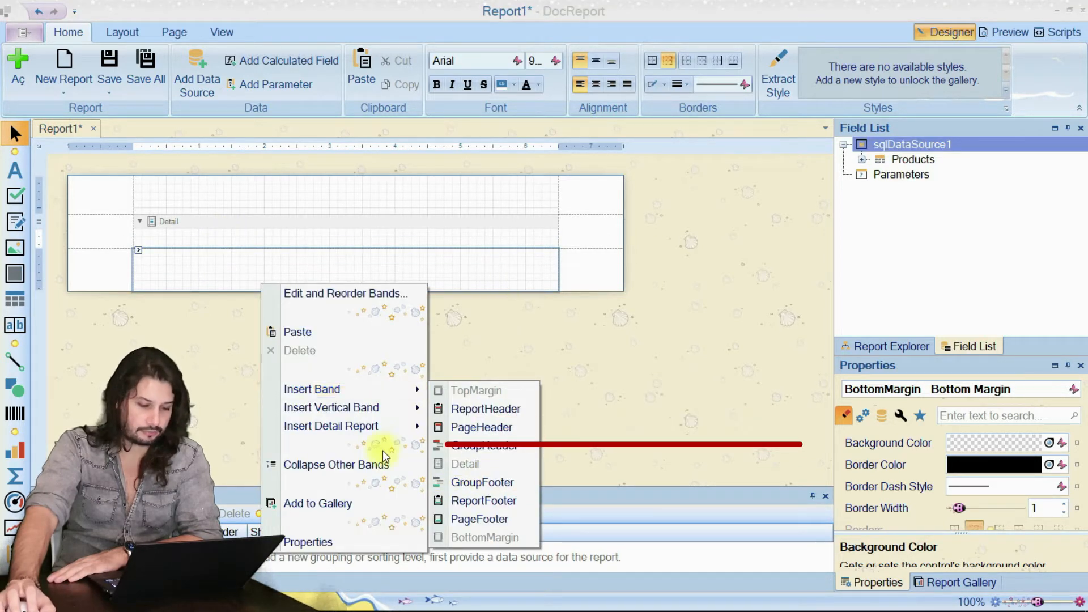
pyautogui.moveTo(331, 426)
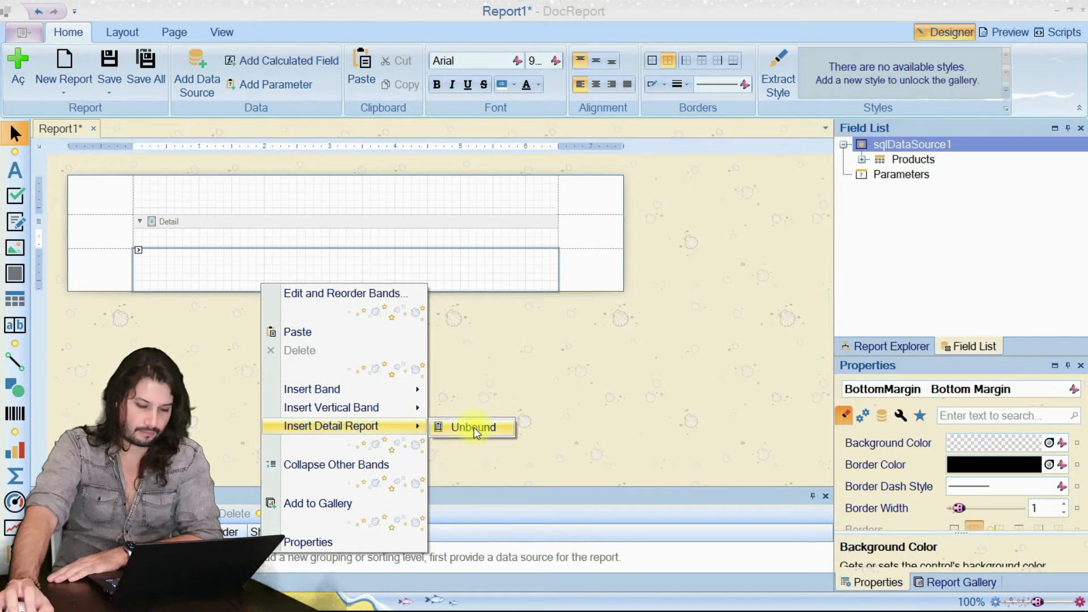
# Insert an unbound detail report band and bind it to sqlDataSource1's Products table.
pyautogui.click(473, 427)
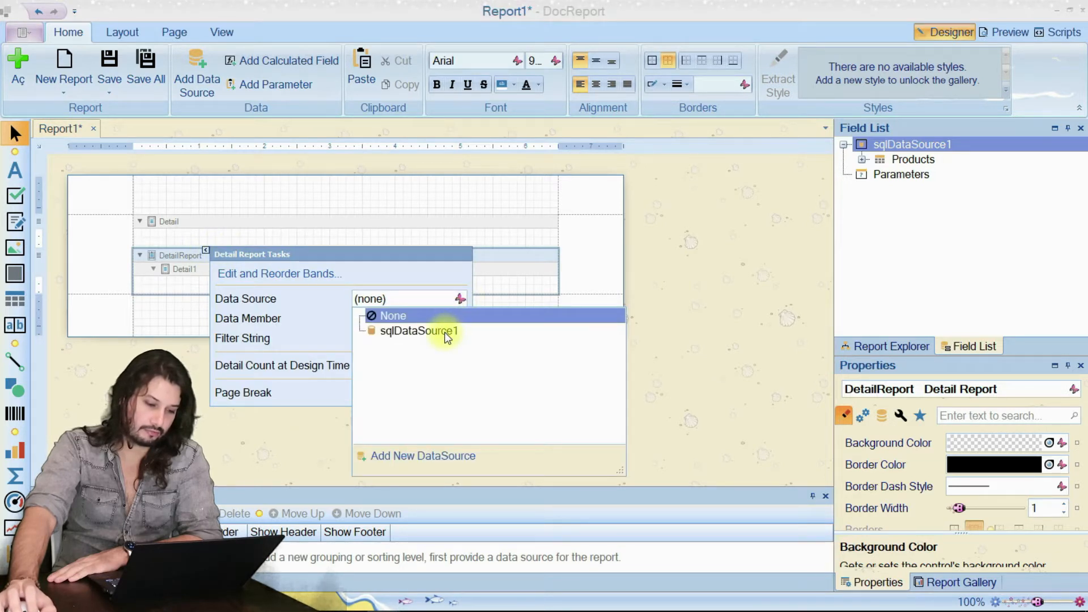
pyautogui.click(420, 330)
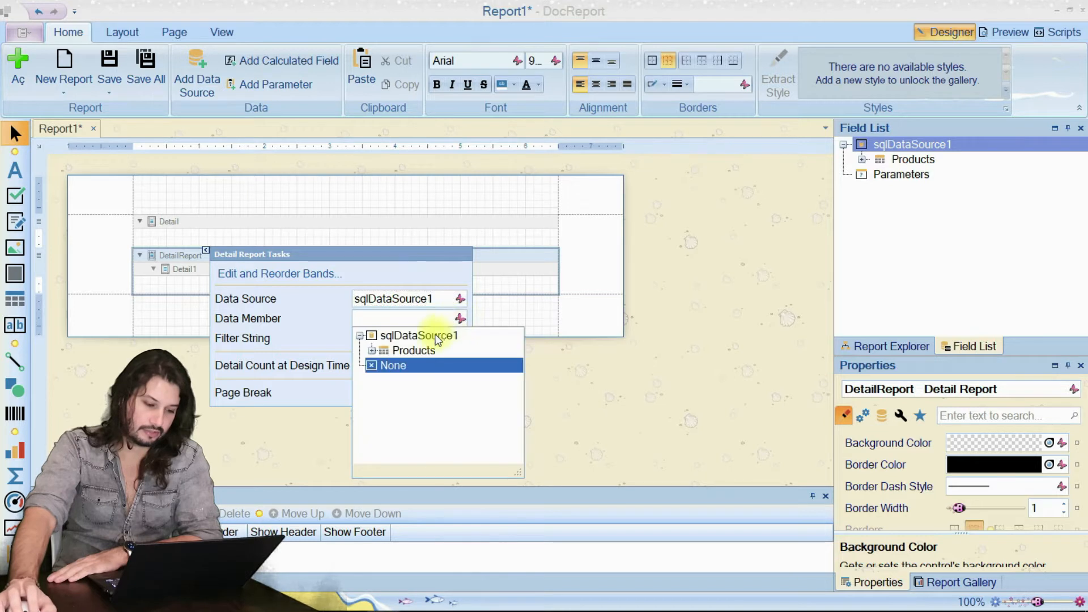
pyautogui.click(415, 350)
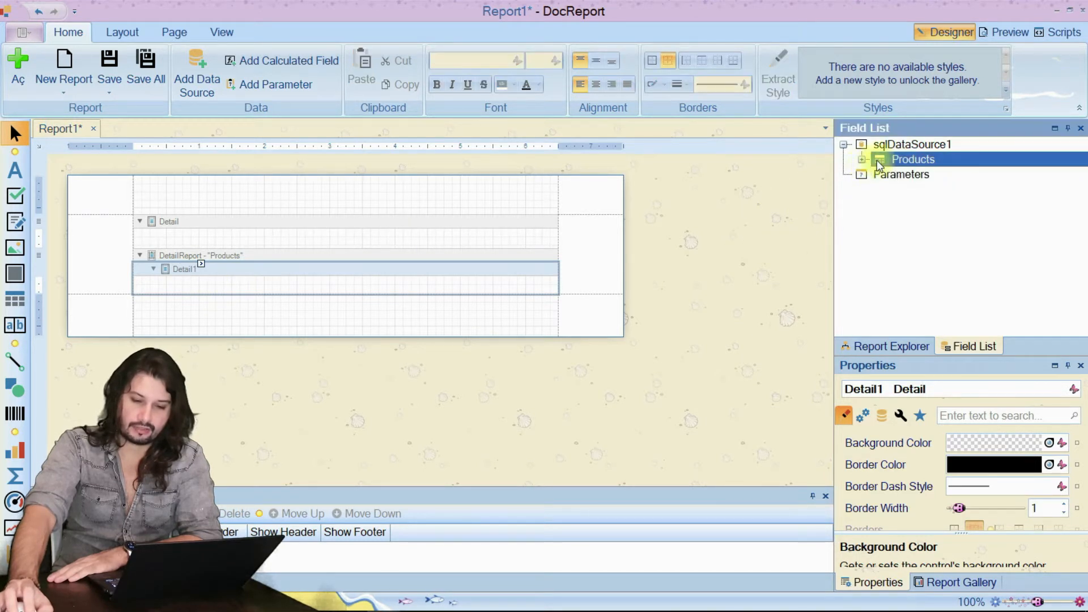
pyautogui.click(860, 158)
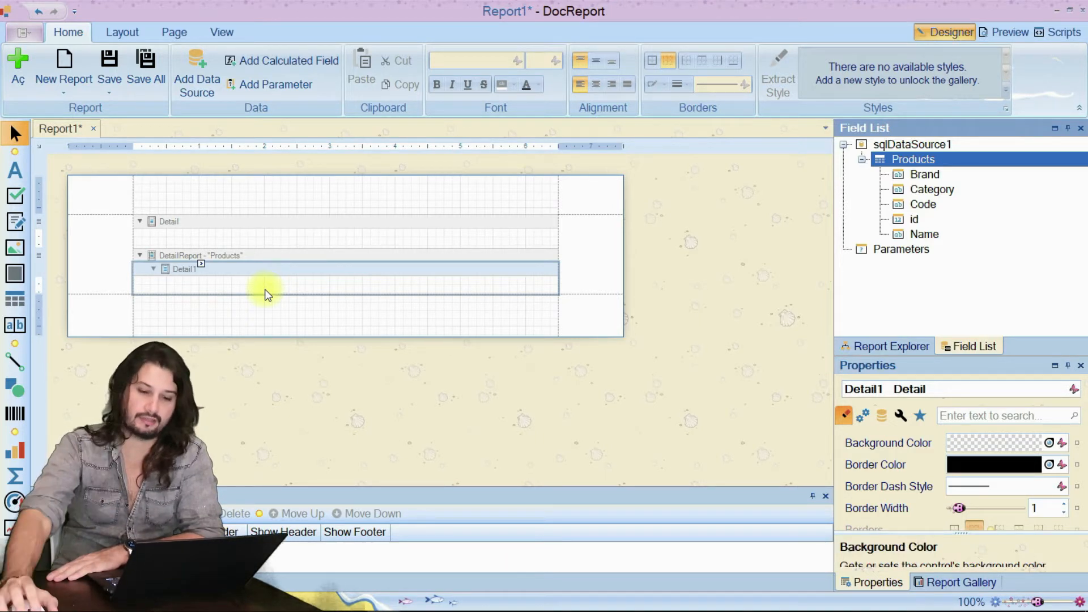
# Remove the detail report band and bind the whole report to sqlDataSource1.
pyautogui.click(912, 159)
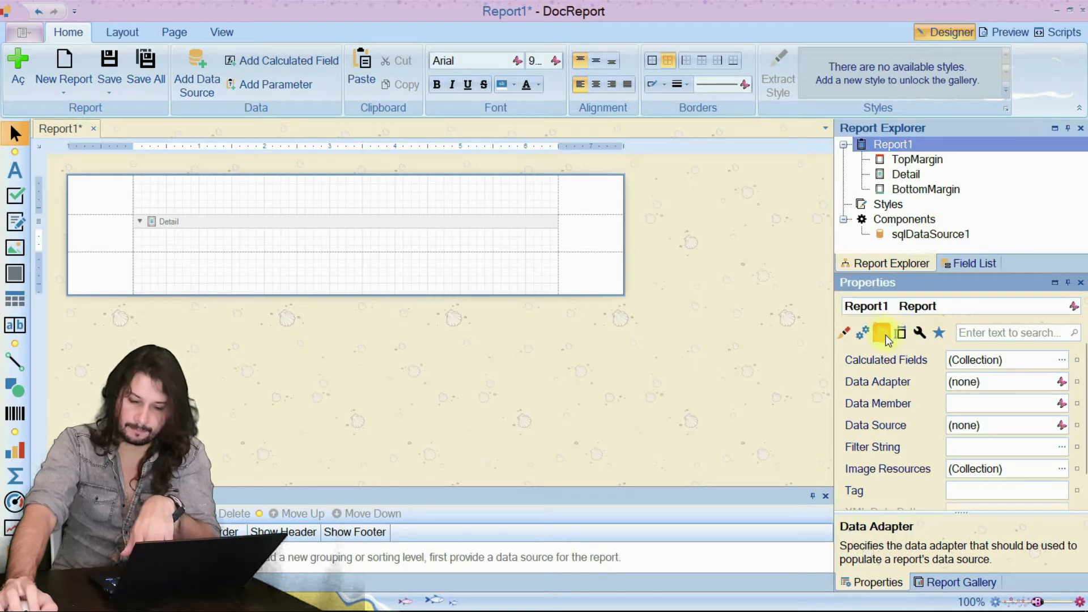
pyautogui.click(882, 332)
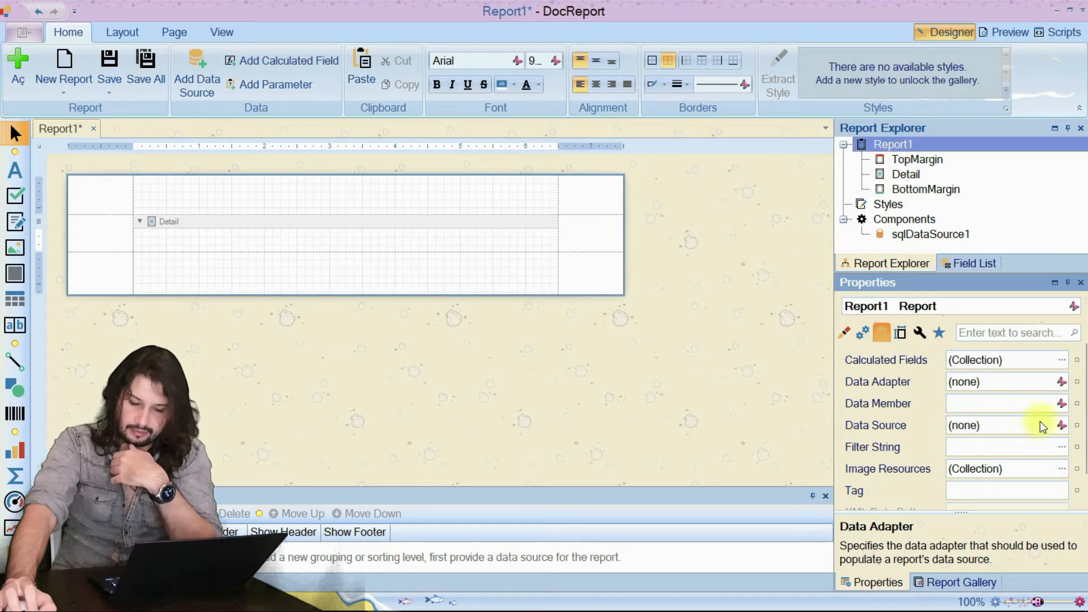
pyautogui.click(1059, 425)
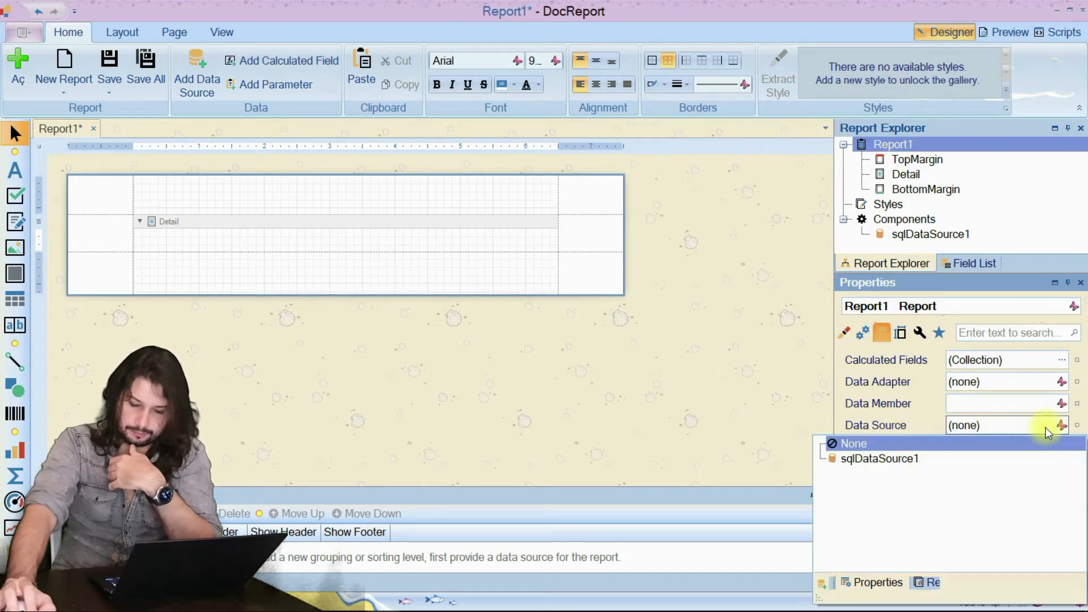
pyautogui.click(880, 458)
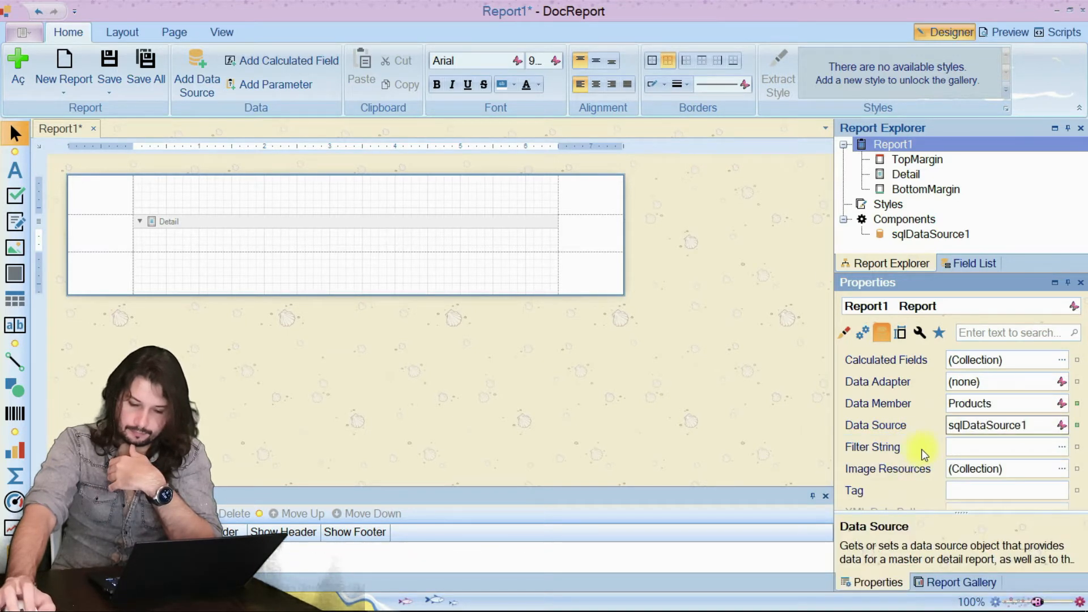
pyautogui.moveTo(774, 378)
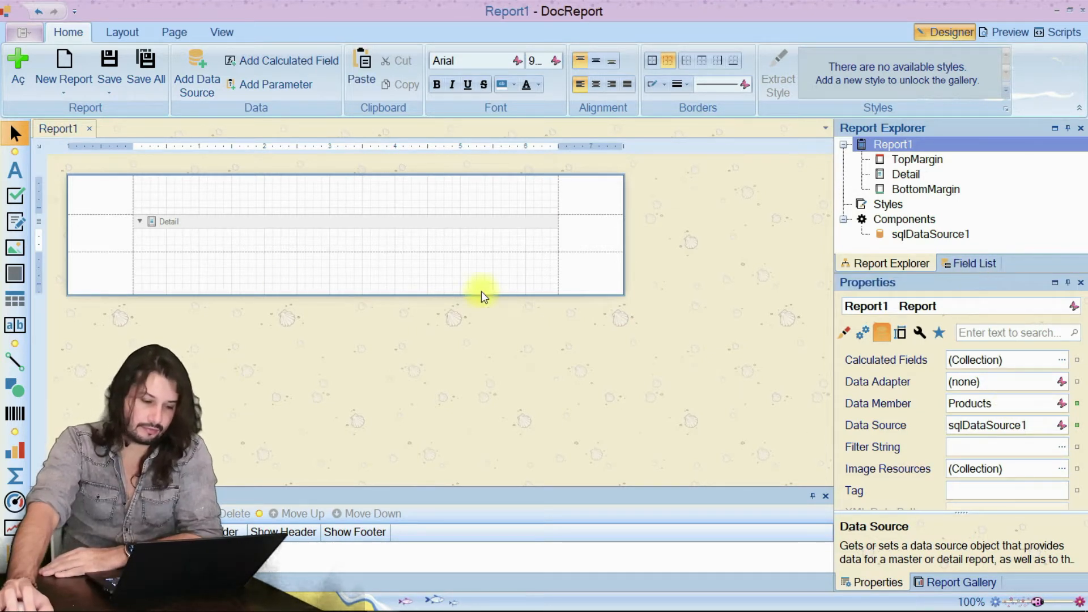
# Drag the Brand field from Products into the Detail band.
pyautogui.click(972, 263)
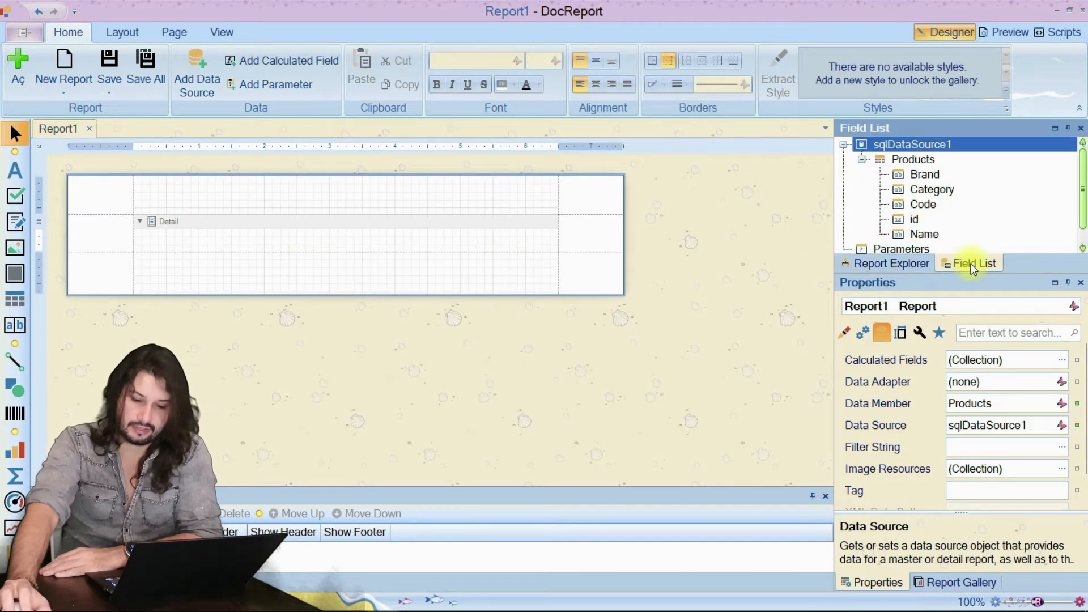
pyautogui.click(914, 159)
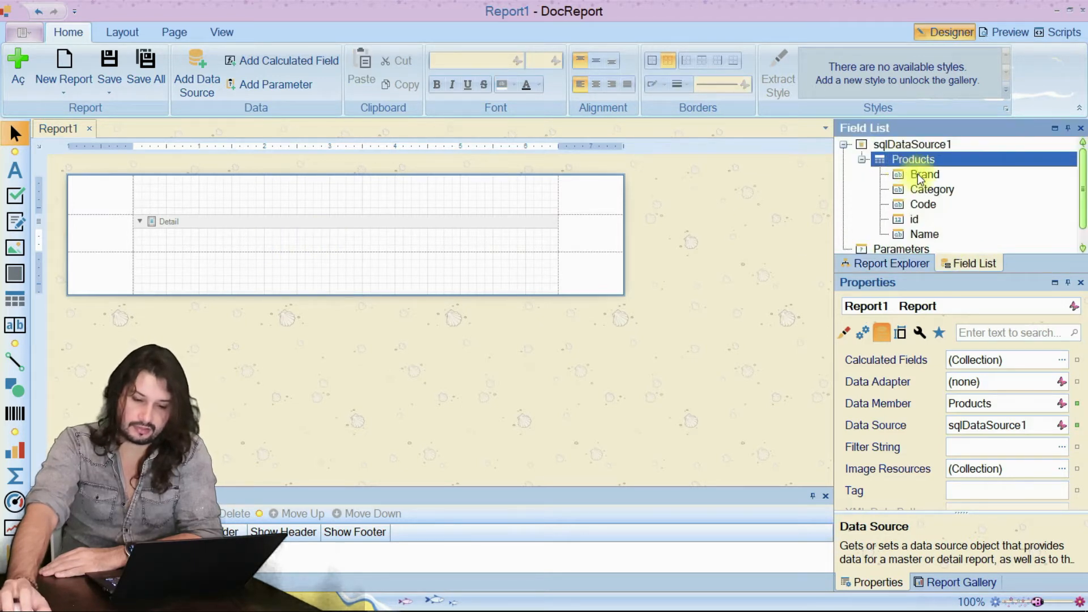
pyautogui.click(925, 174)
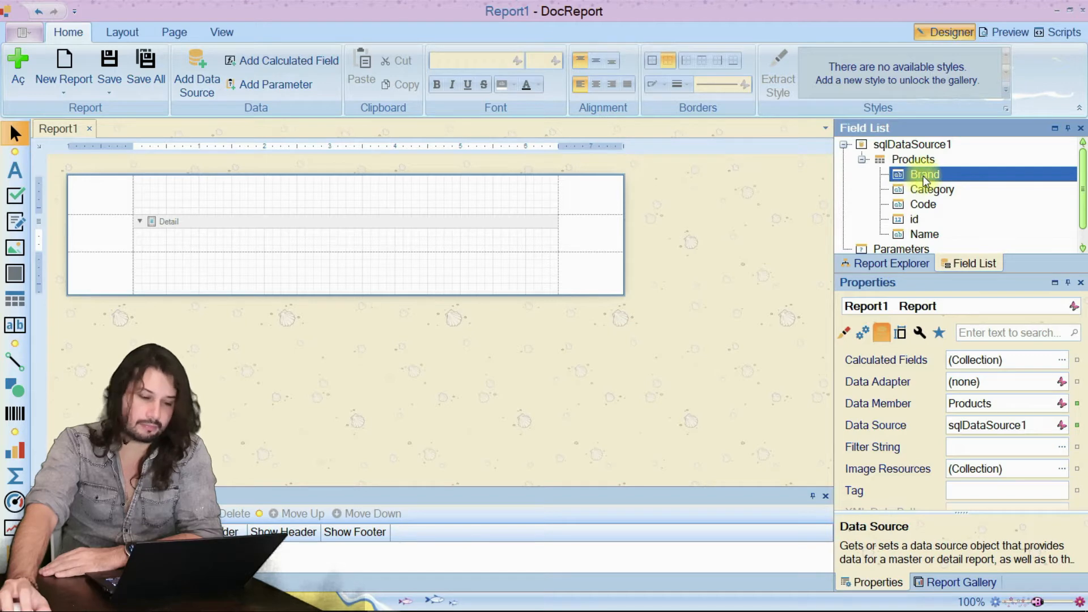
pyautogui.moveTo(922, 175); pyautogui.dragTo(246, 240)
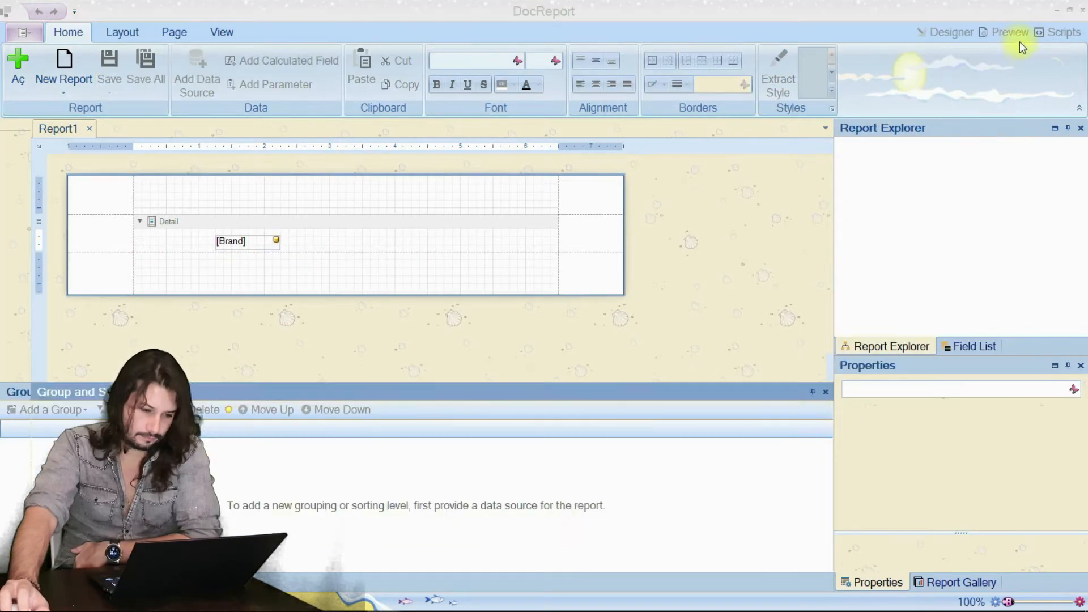
# Preview the report with real data and return to the designer.
pyautogui.click(1007, 32)
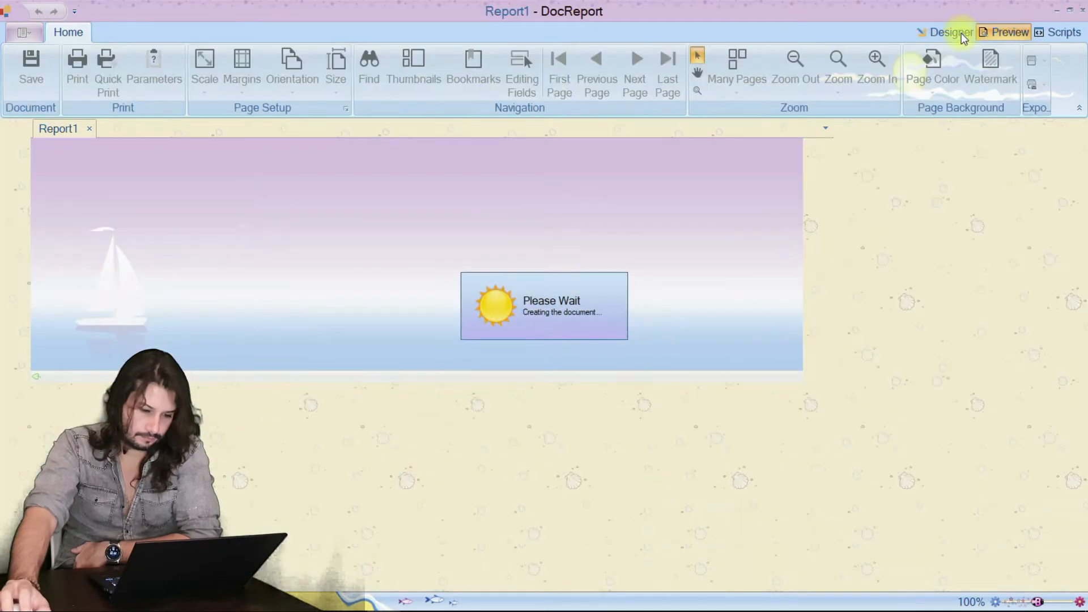
pyautogui.click(1008, 31)
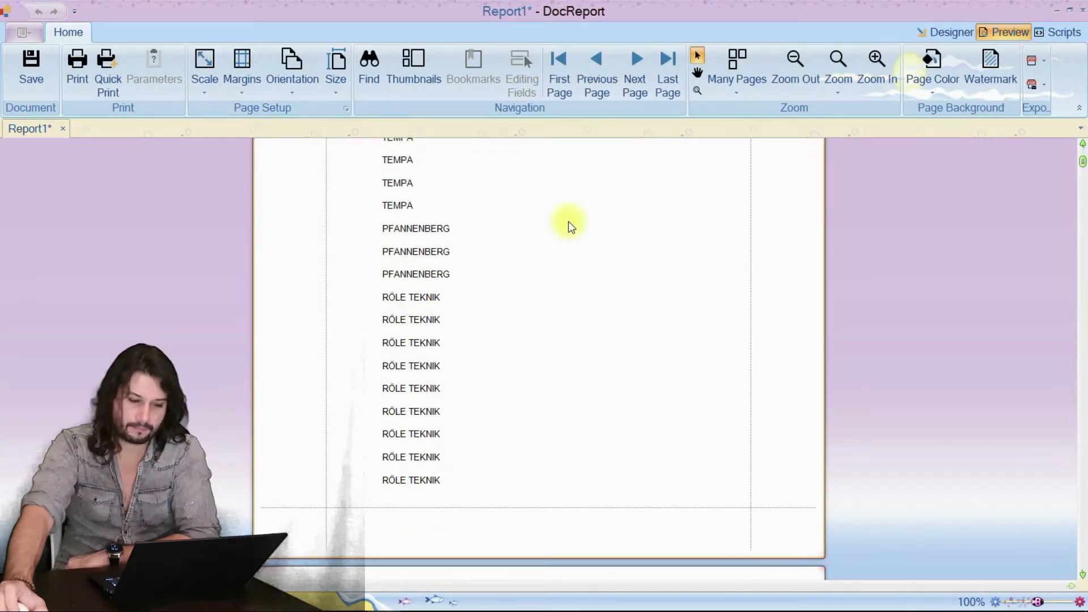
pyautogui.click(949, 32)
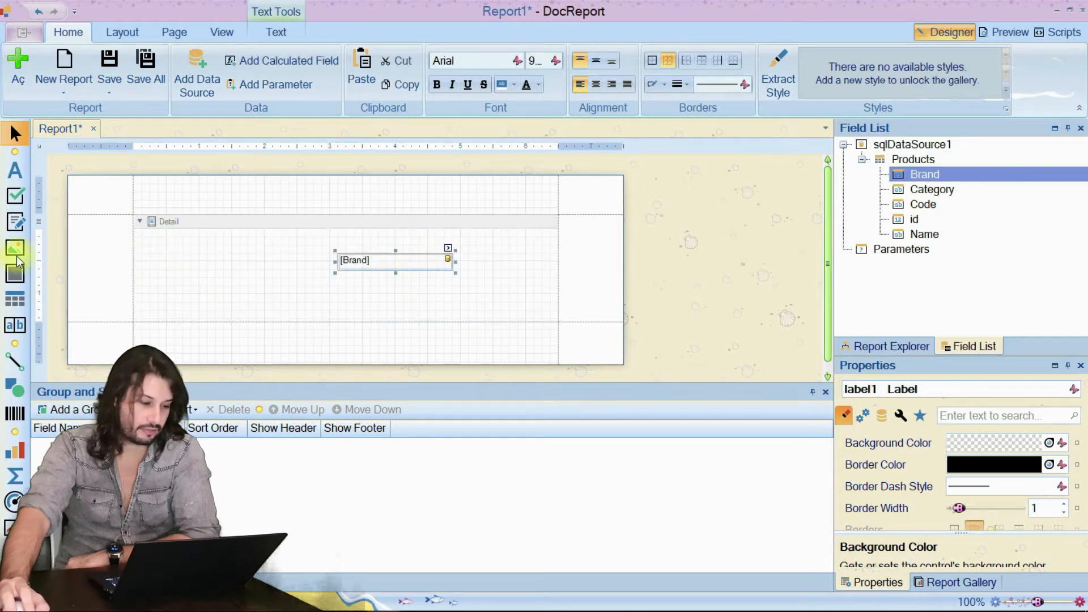
# Add a picture box and Brand and Category captions, moving Brand below Category.
pyautogui.click(15, 248)
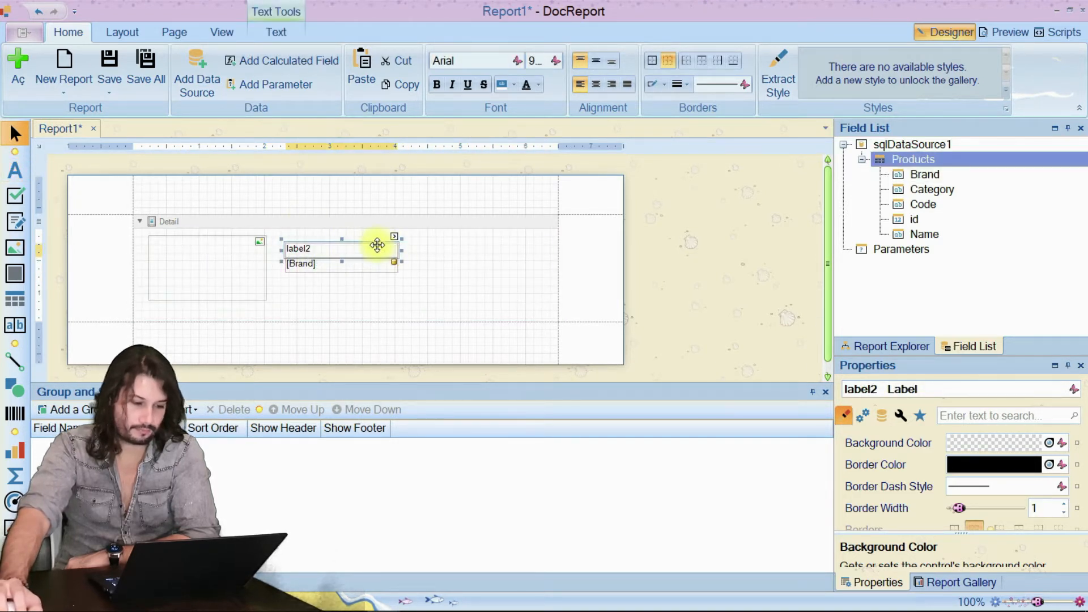
pyautogui.write('Brand')
pyautogui.write('C')
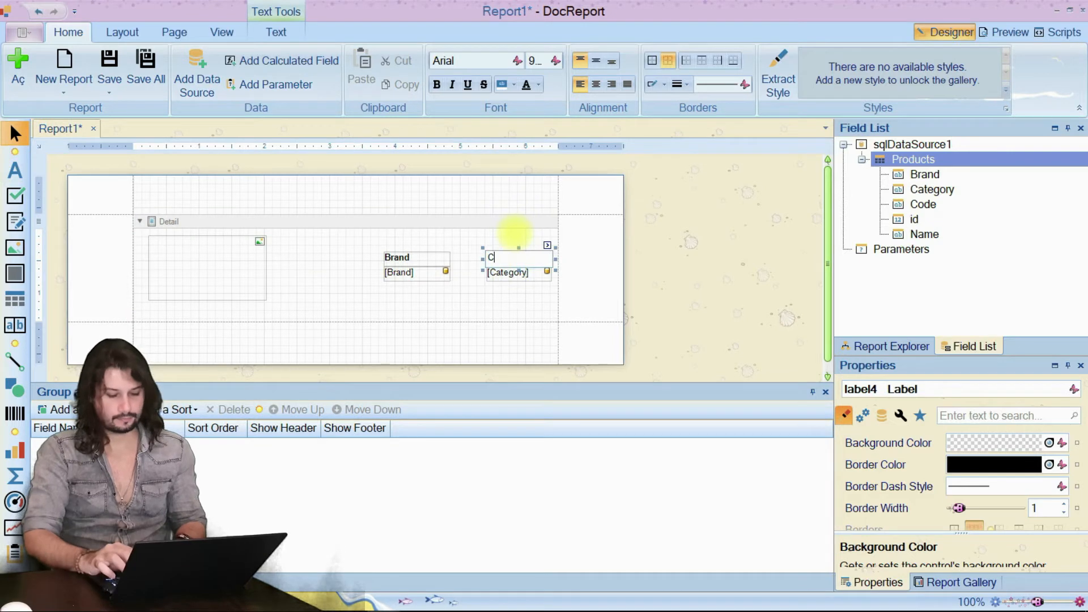
pyautogui.write('ategory')
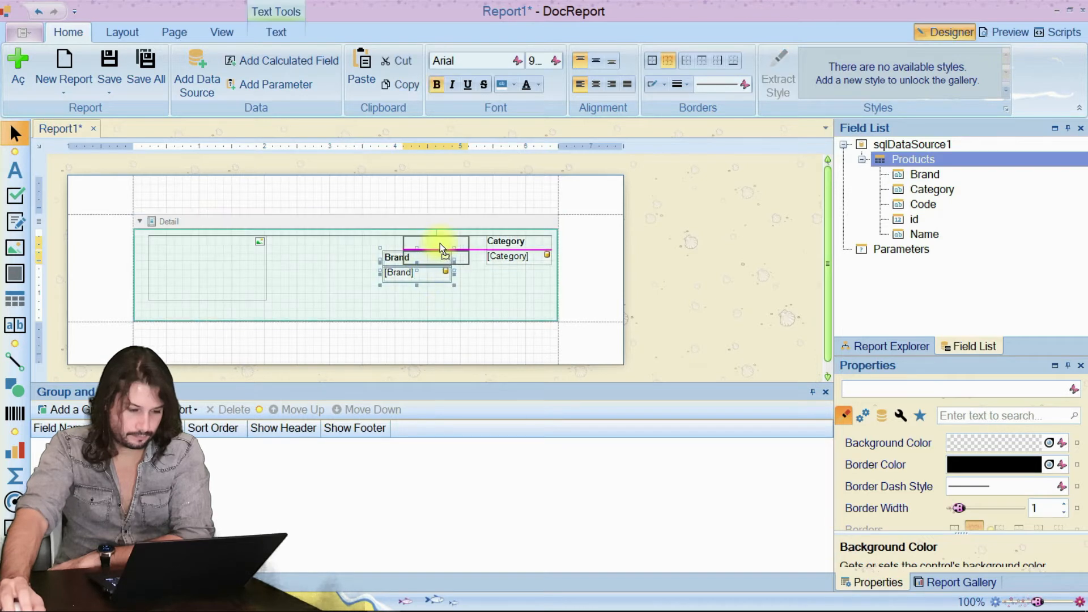
pyautogui.moveTo(416, 257); pyautogui.dragTo(496, 284)
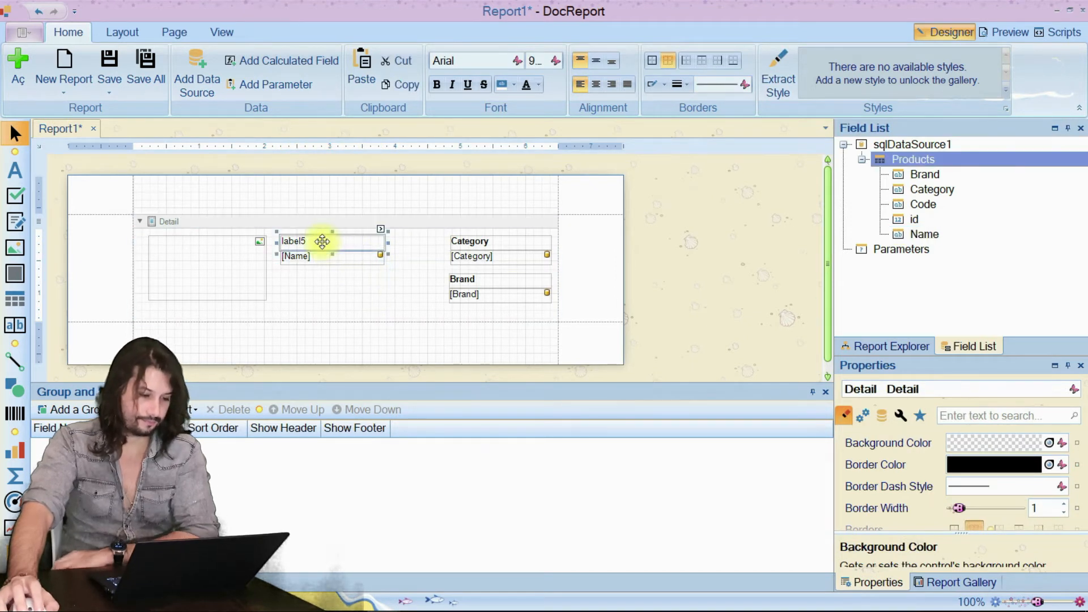
# Caption the Name field 'Item Description' and add the Code field captioned 'Item Code'.
pyautogui.doubleClick(294, 240)
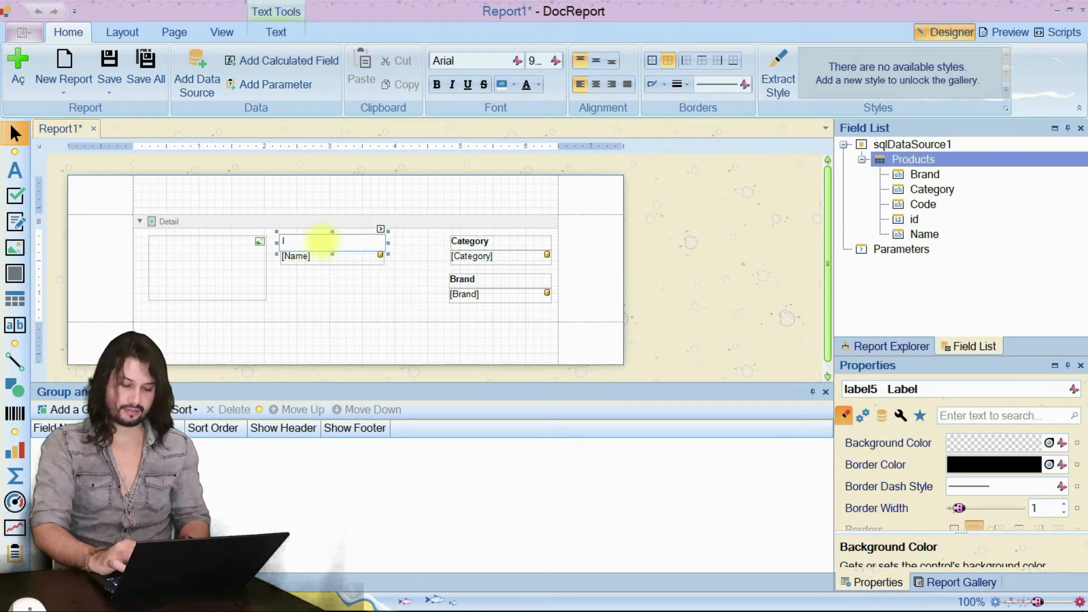
pyautogui.write('Item Description')
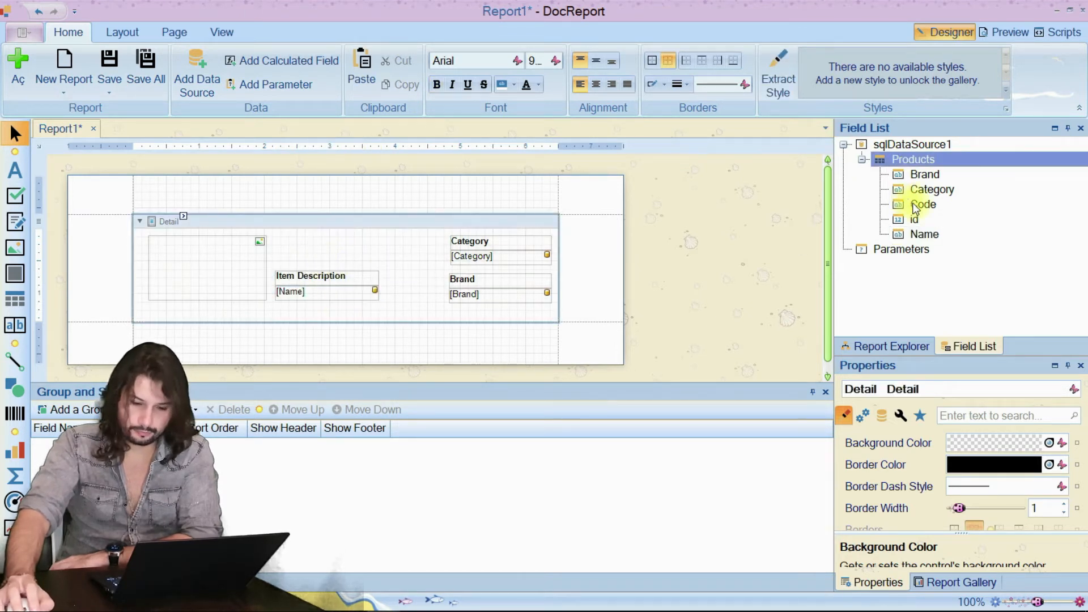
pyautogui.moveTo(922, 204); pyautogui.dragTo(305, 256)
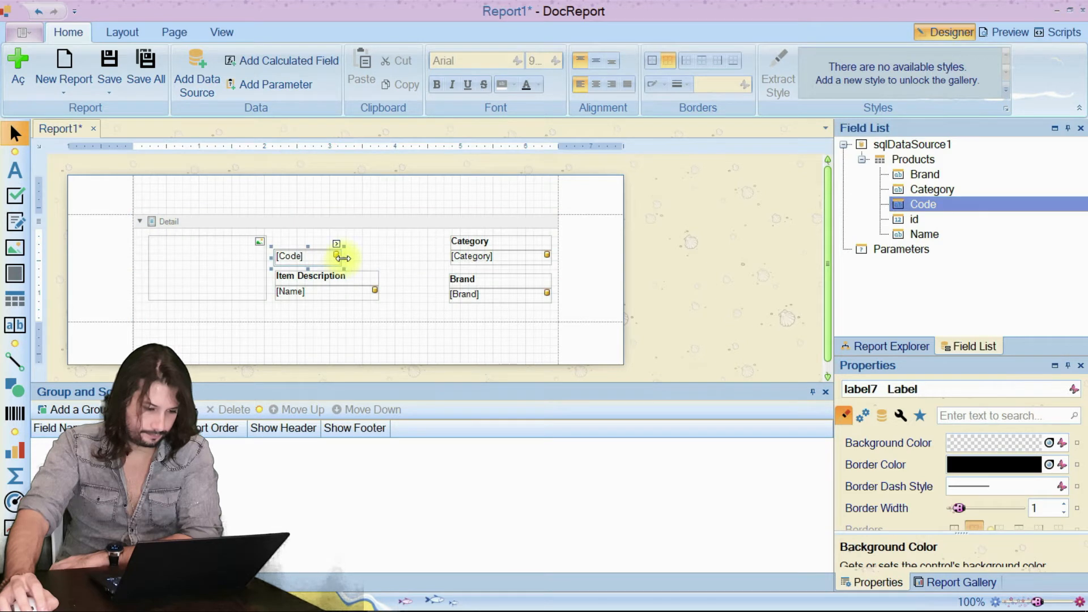
pyautogui.click(326, 256)
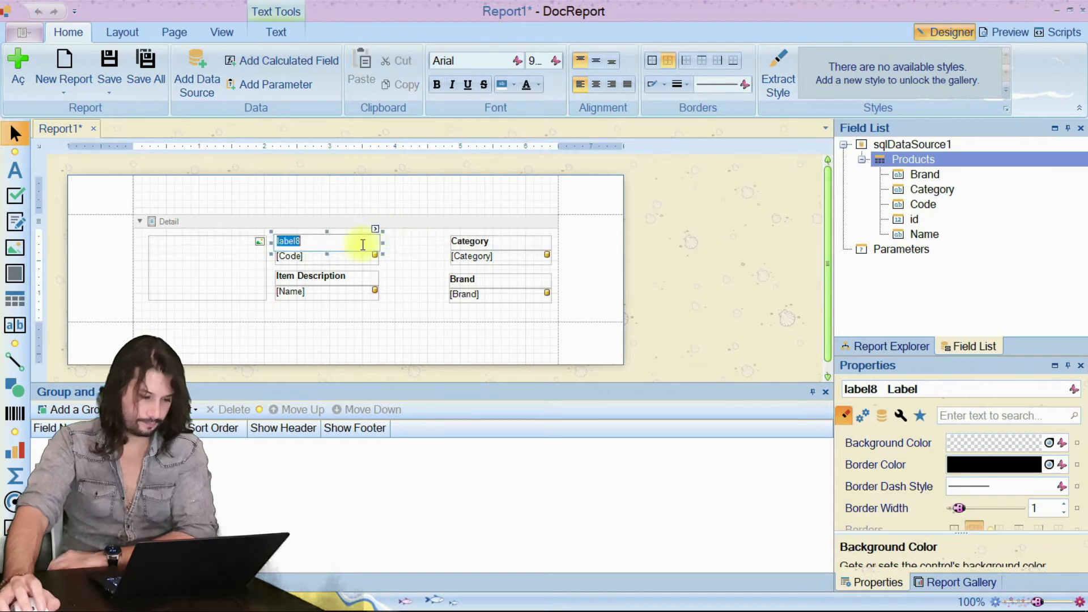
pyautogui.write('Item Co')
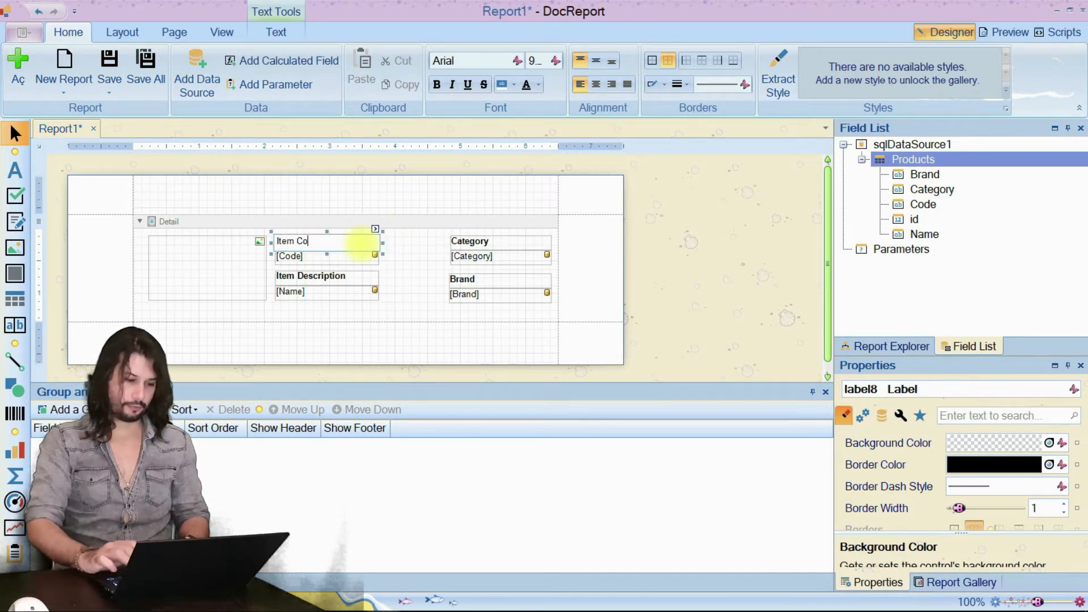
pyautogui.click(310, 275)
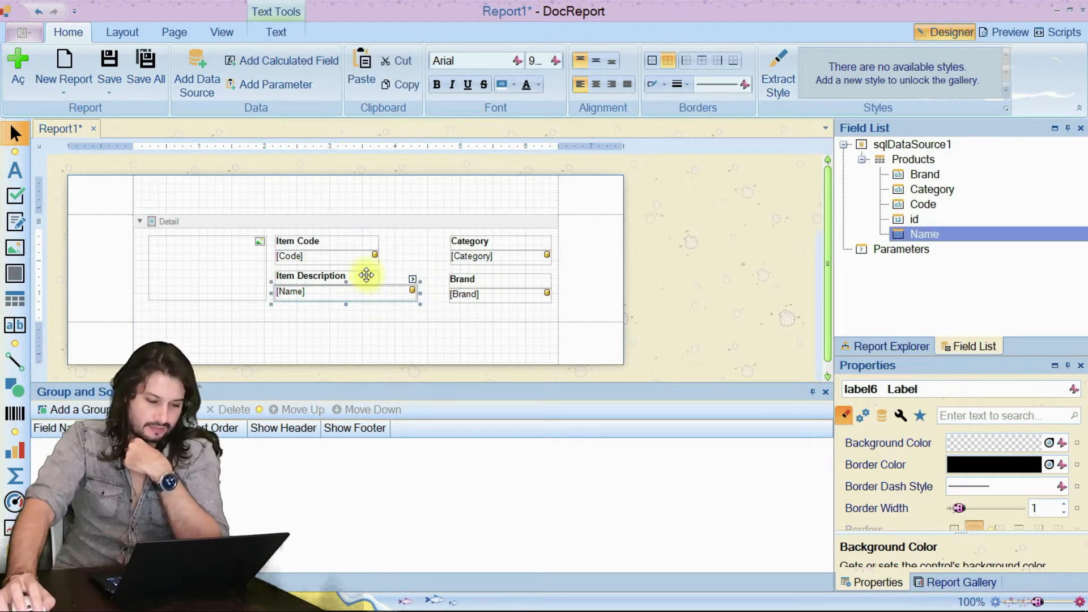
pyautogui.click(205, 270)
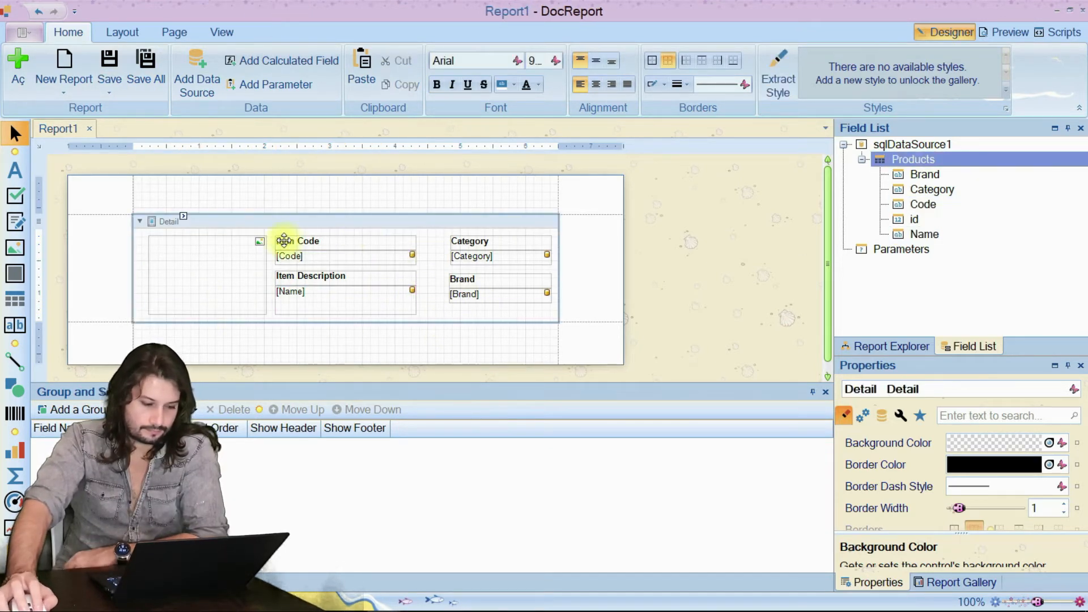
pyautogui.click(259, 240)
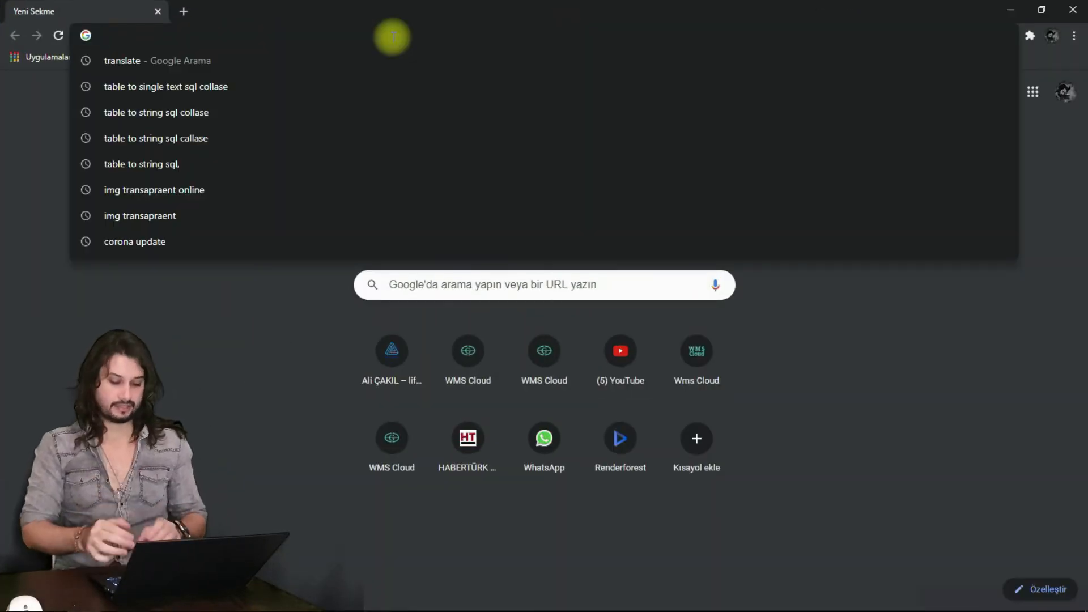
# Copy the image address of the portrait photo on alicakil.com.
pyautogui.click(391, 350)
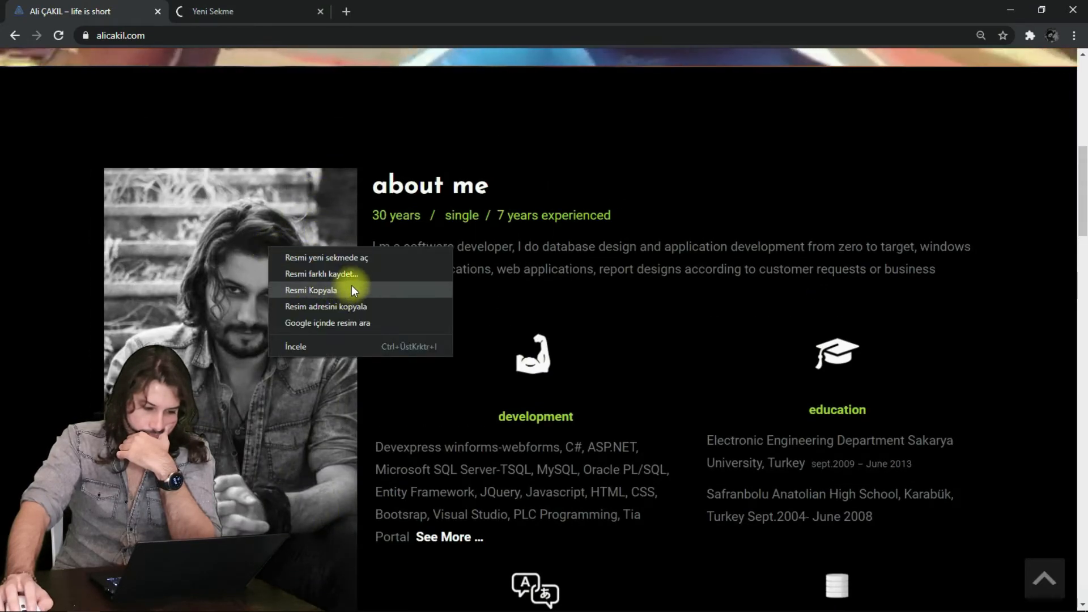
pyautogui.click(326, 258)
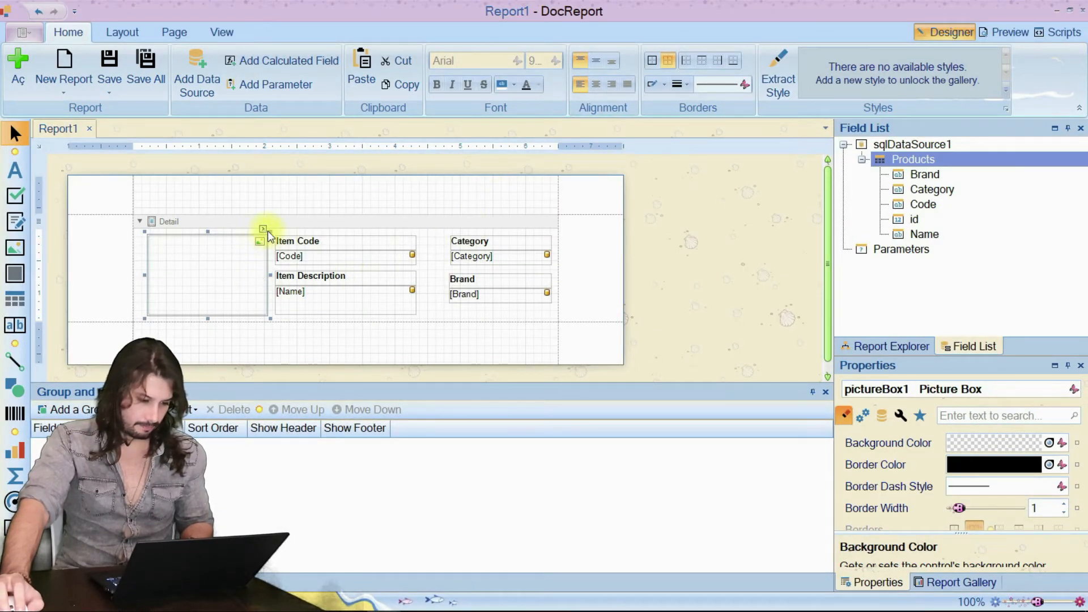
# Set the picture box Image URL to the portrait, Sizing Squeeze, and preview the catalog.
pyautogui.click(261, 228)
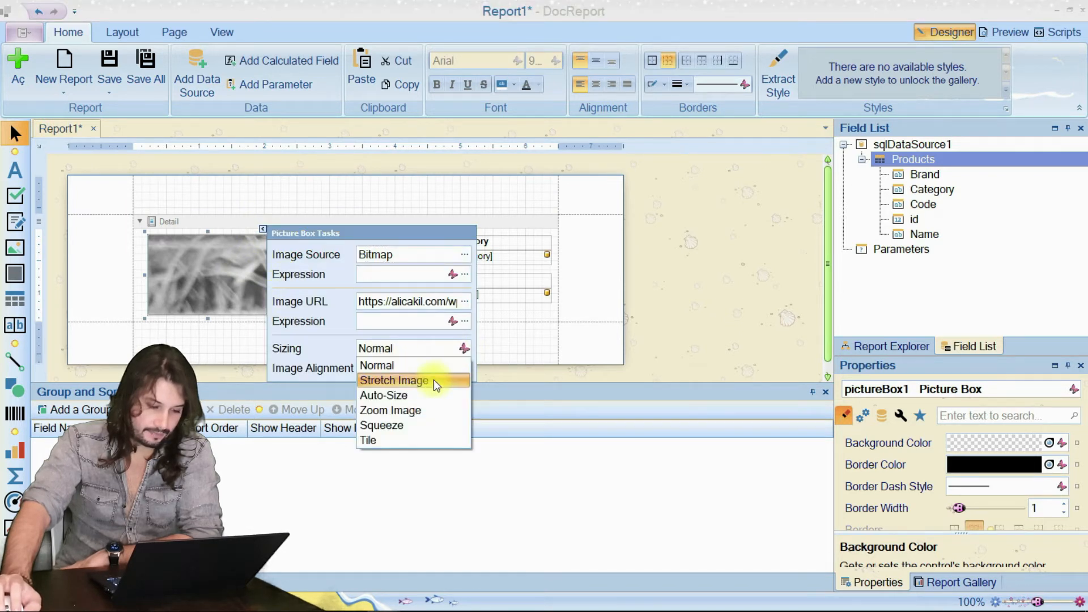
pyautogui.click(393, 381)
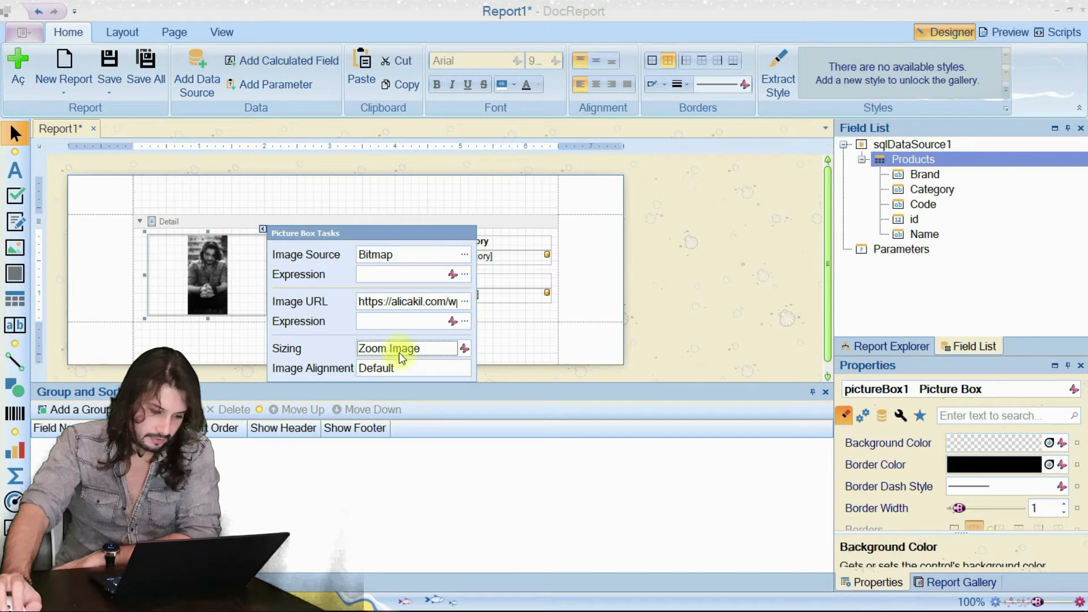
pyautogui.click(409, 348)
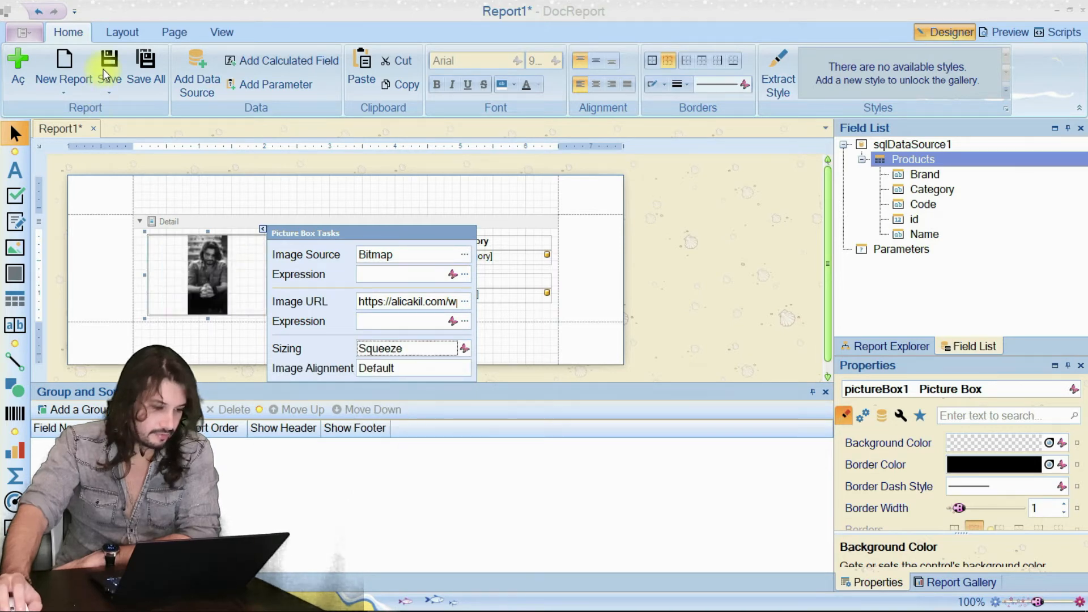
pyautogui.click(1009, 31)
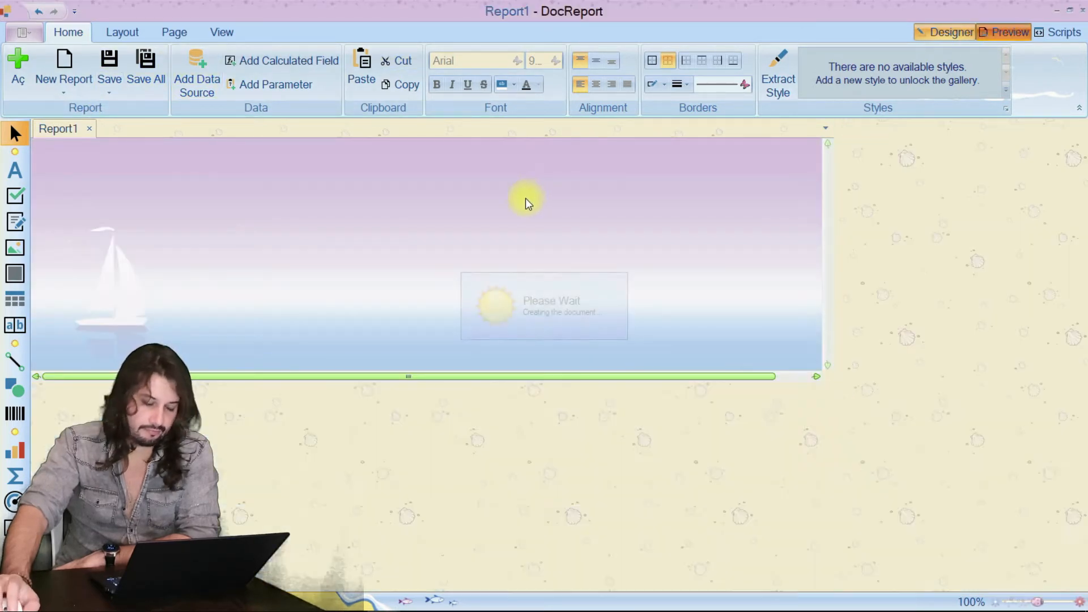
pyautogui.click(1006, 31)
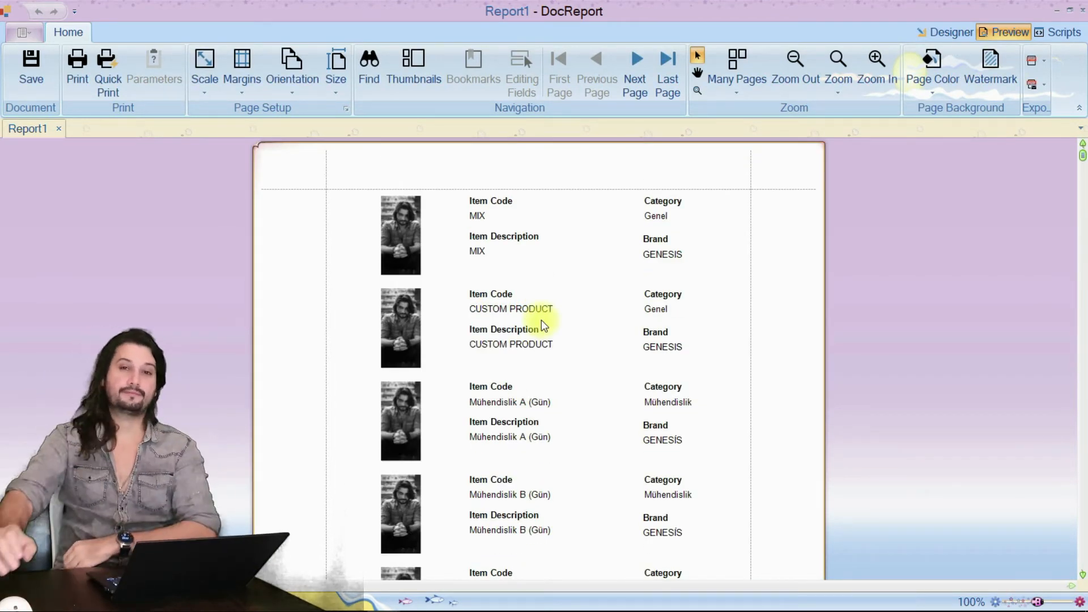
pyautogui.scroll(-3)
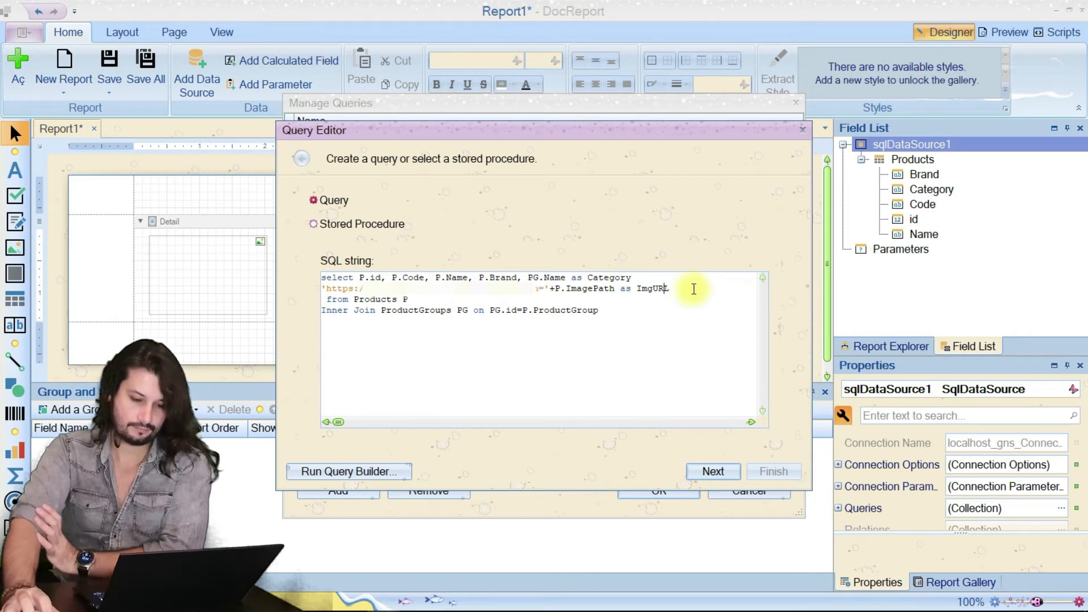
pyautogui.click(713, 472)
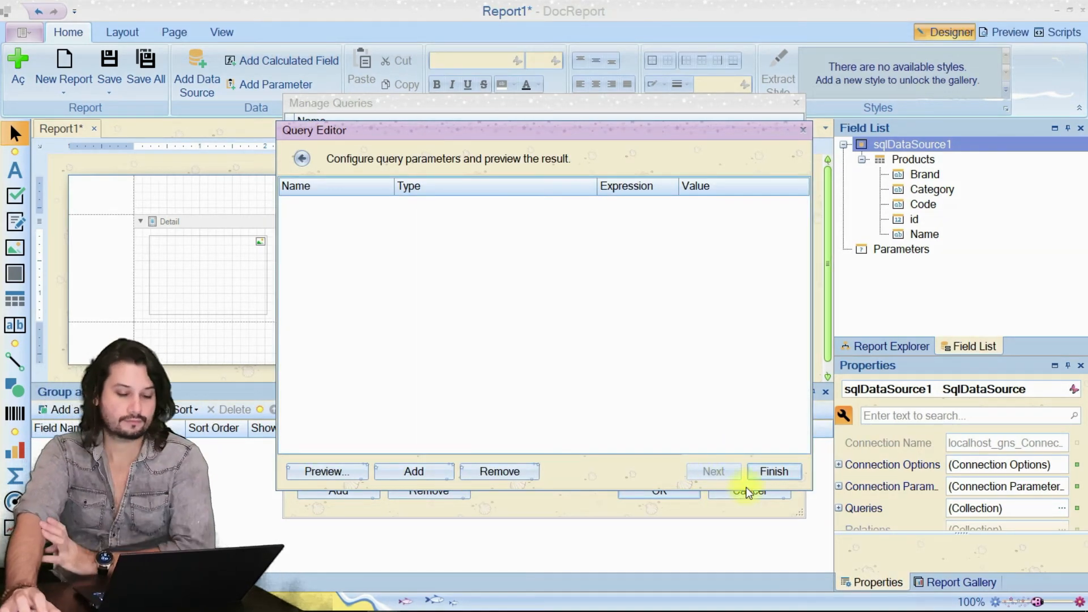
pyautogui.click(773, 472)
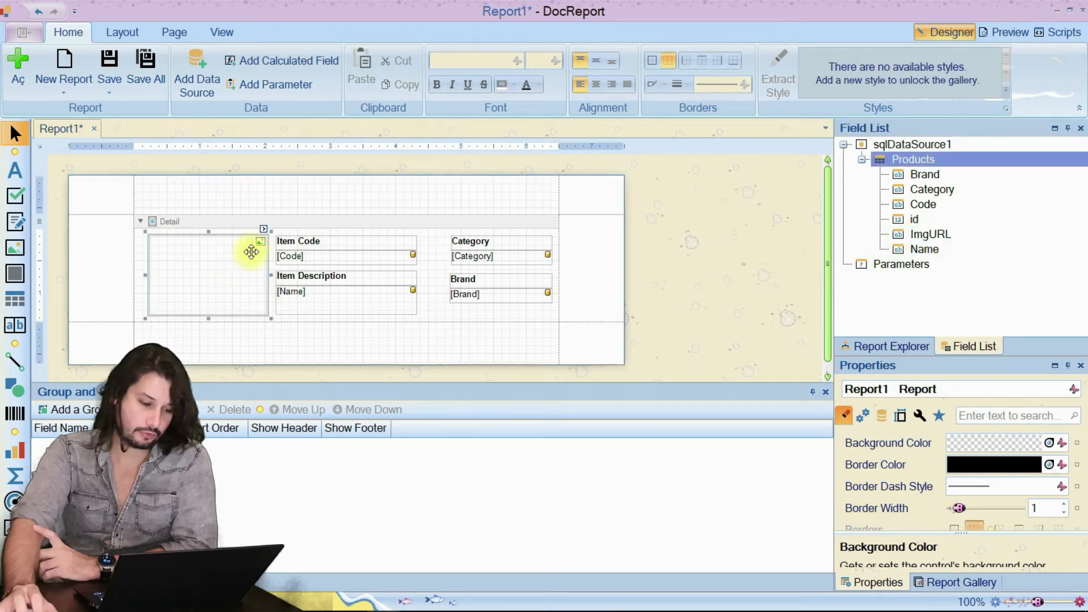
# Set the picture box's Image URL expression to the ImgURL field via Picture Box Tasks.
pyautogui.click(262, 242)
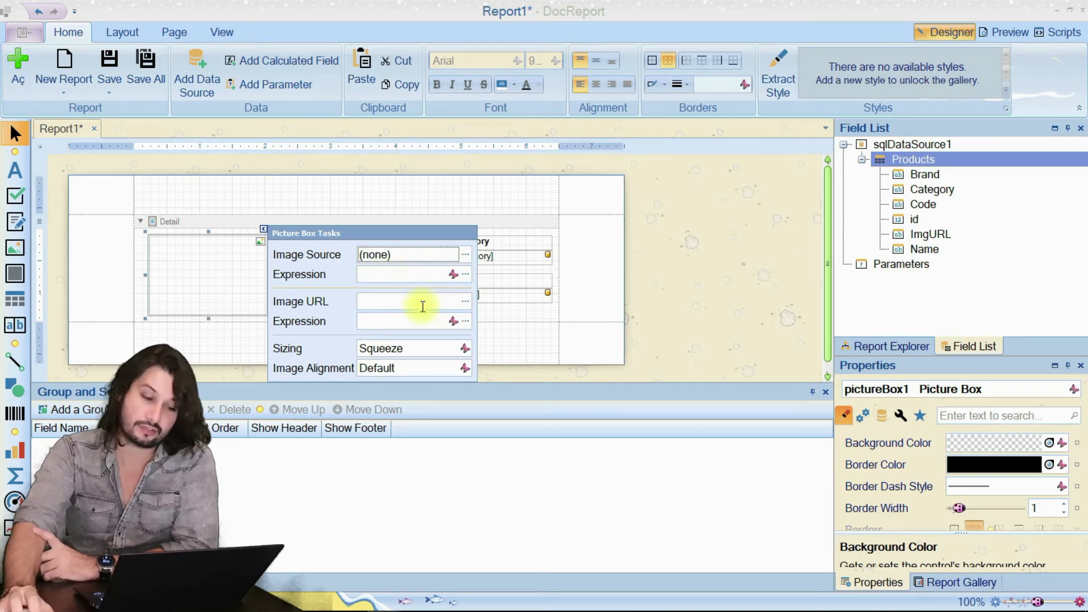
pyautogui.click(453, 321)
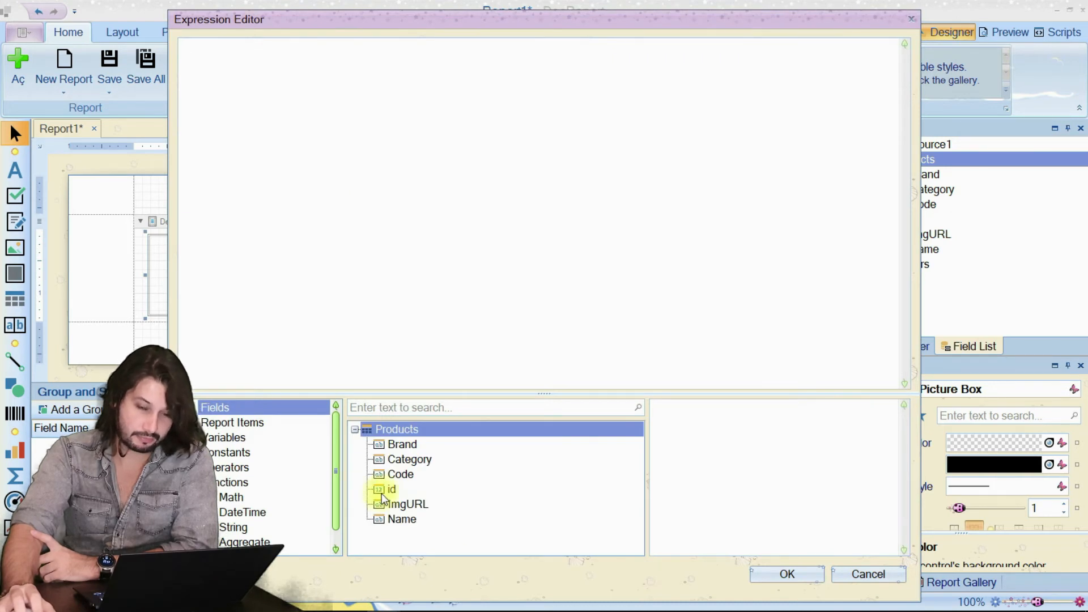
pyautogui.click(408, 503)
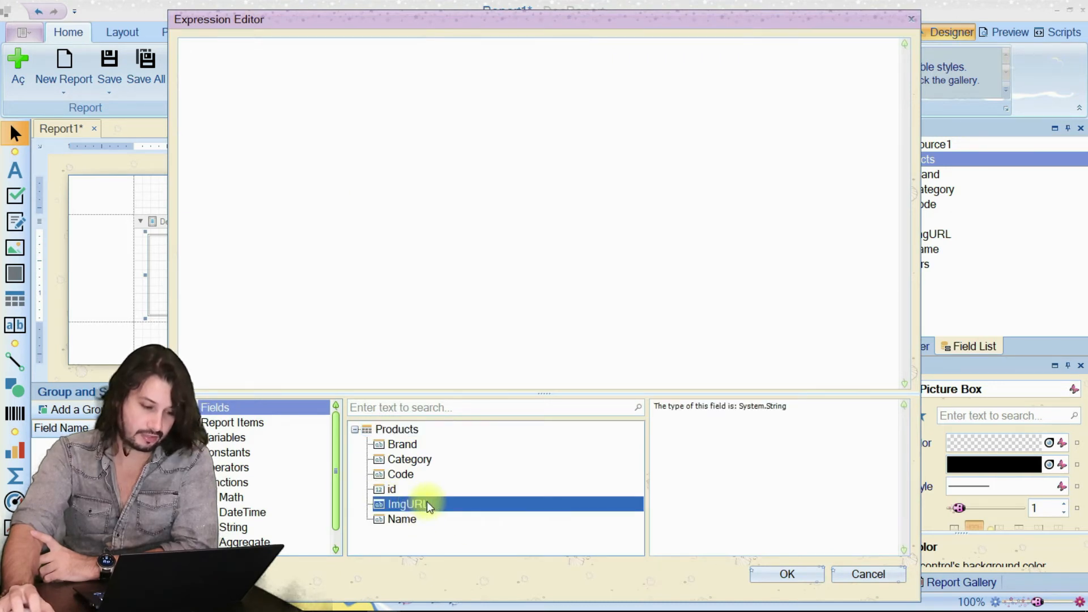
pyautogui.doubleClick(408, 503)
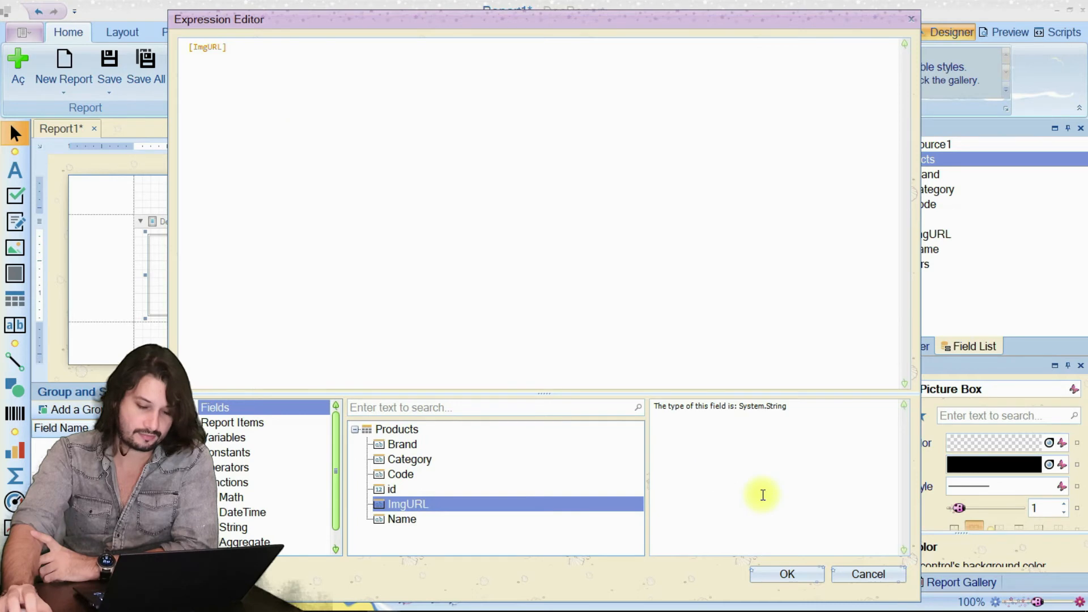
pyautogui.click(786, 574)
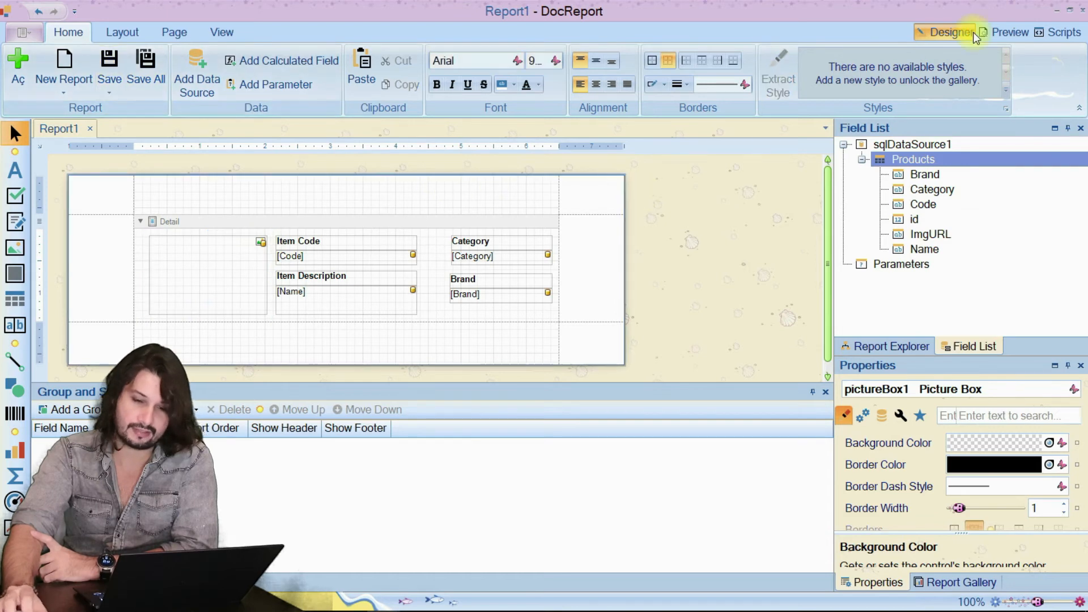
# Preview the catalog to confirm each product shows its own photo, then return to the designer.
pyautogui.click(1009, 32)
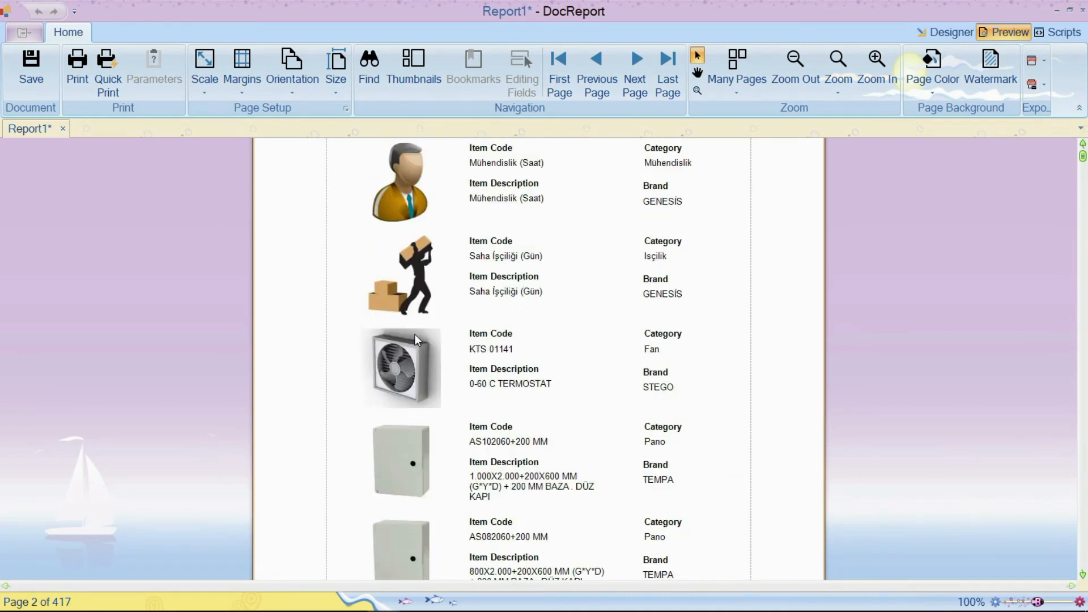
pyautogui.click(950, 32)
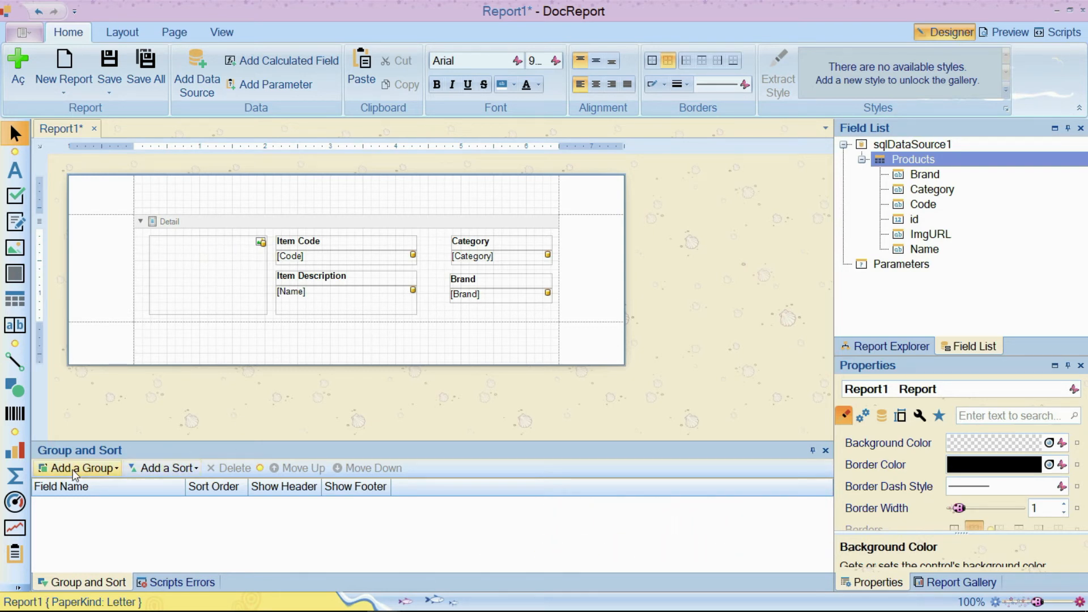
pyautogui.moveTo(189, 240)
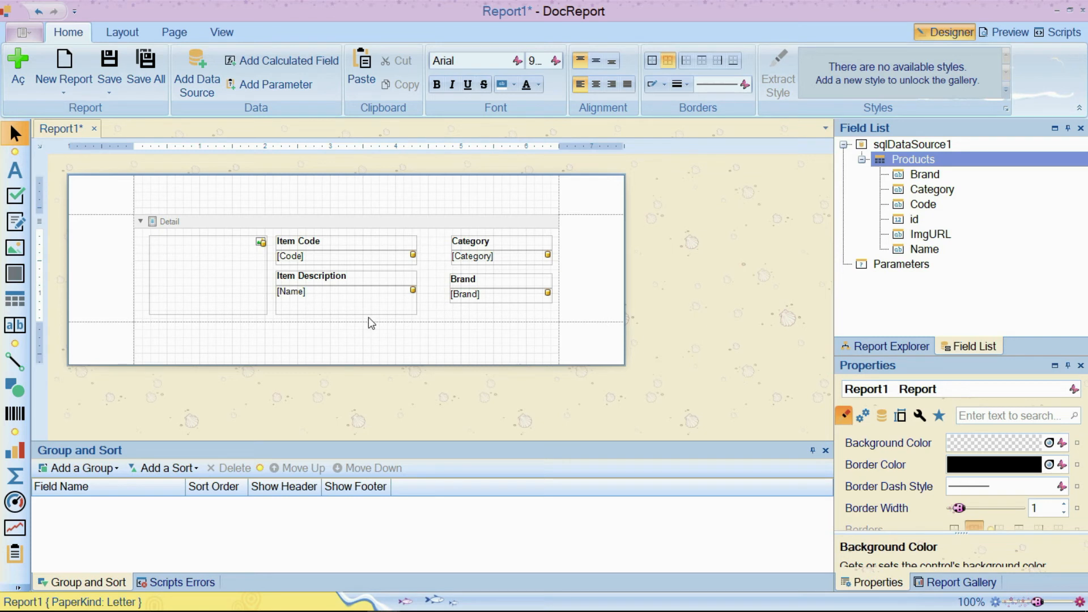
pyautogui.moveTo(518, 264)
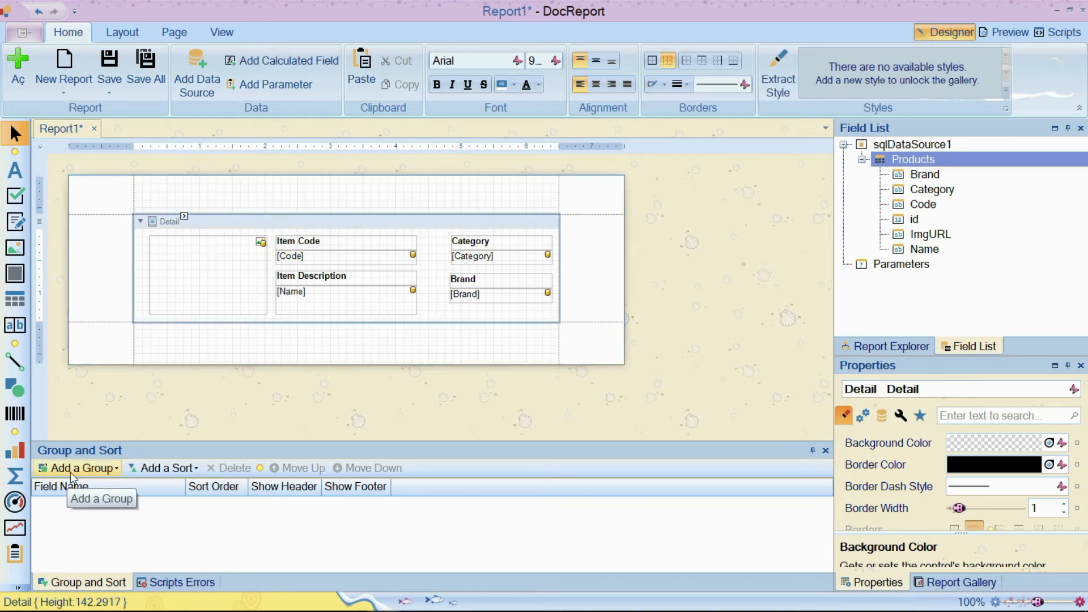
# Add a Category group, shorten GroupHeader1, place the Category field in it and save.
pyautogui.click(76, 468)
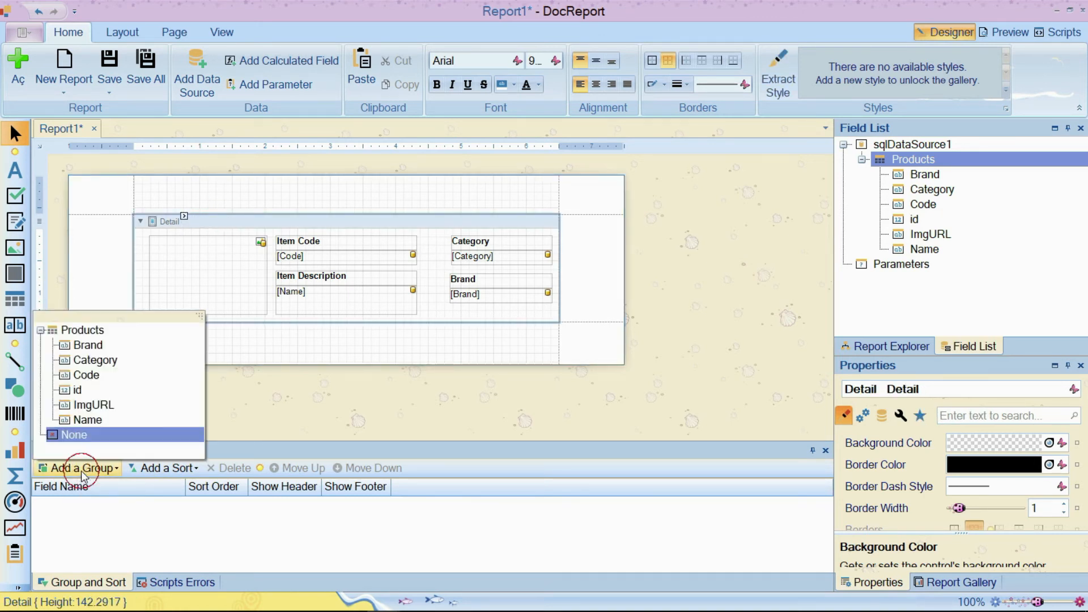
pyautogui.click(94, 359)
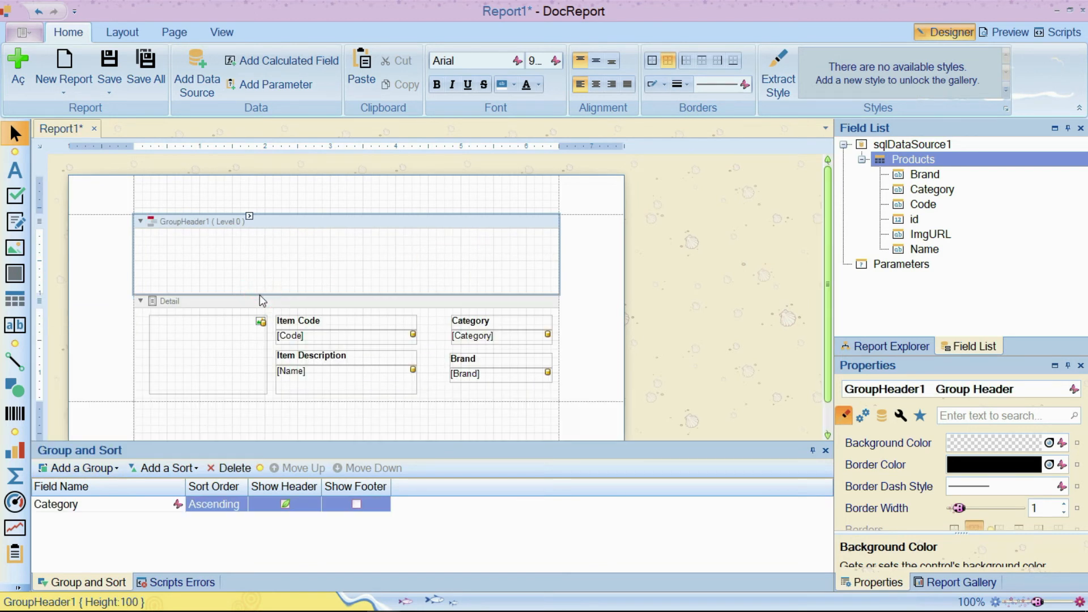
pyautogui.moveTo(346, 296); pyautogui.dragTo(346, 266)
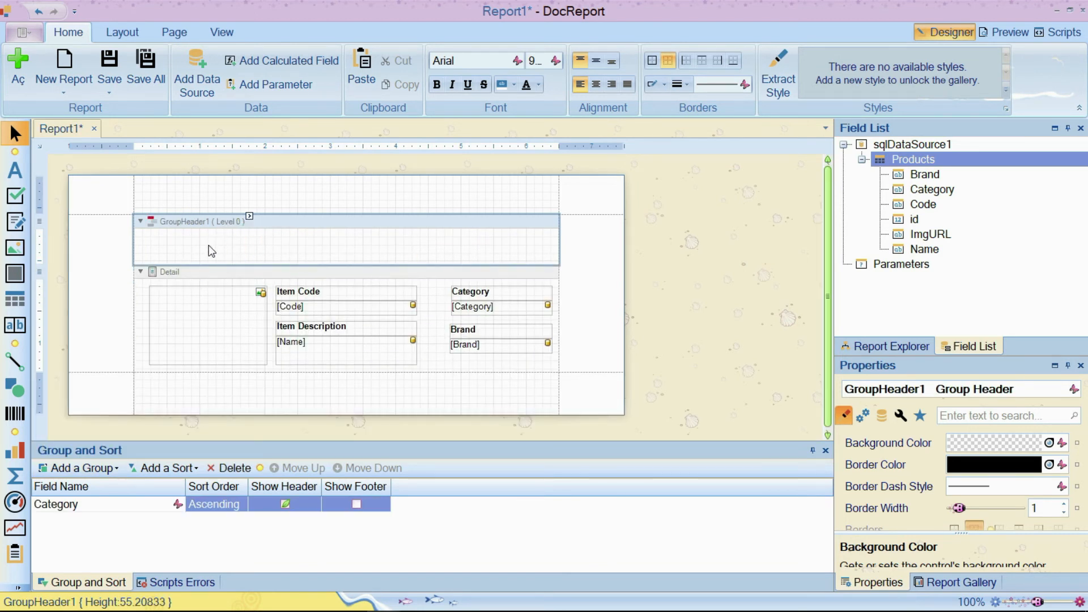
pyautogui.click(932, 189)
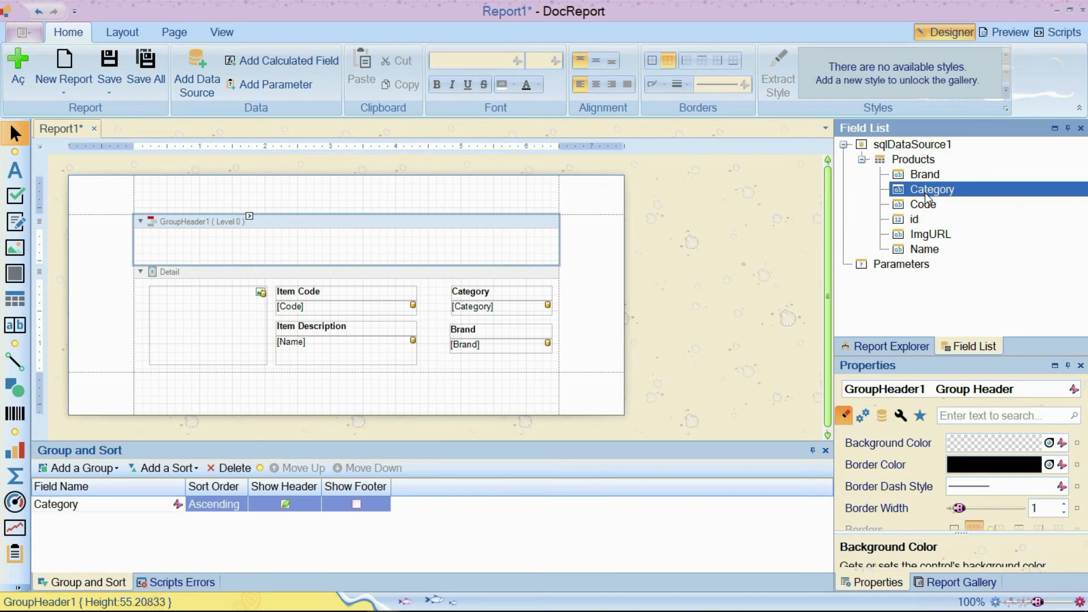
pyautogui.moveTo(932, 190); pyautogui.dragTo(172, 248)
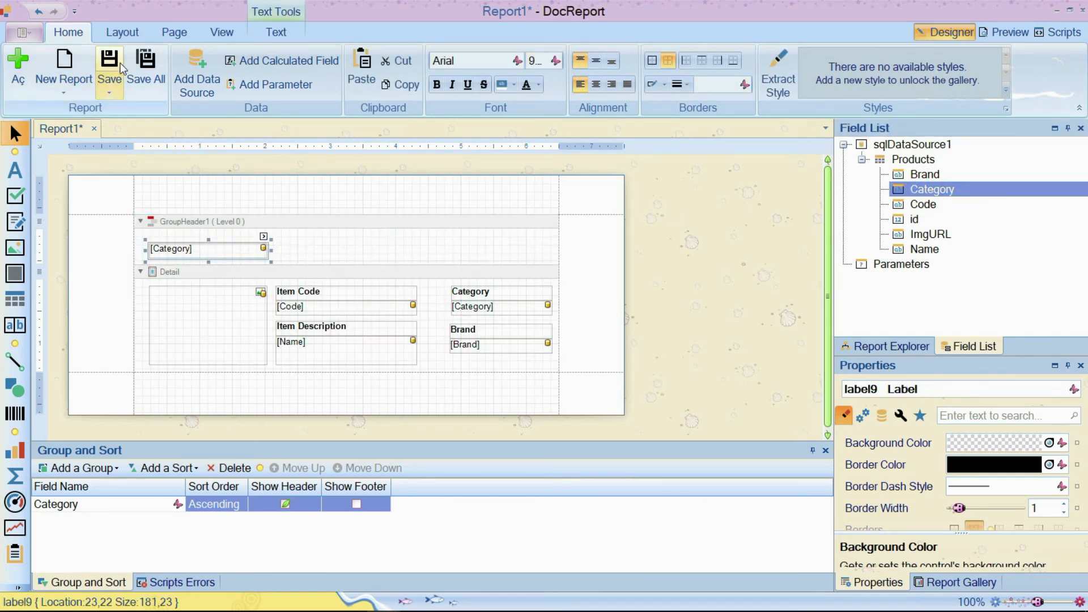
pyautogui.click(109, 66)
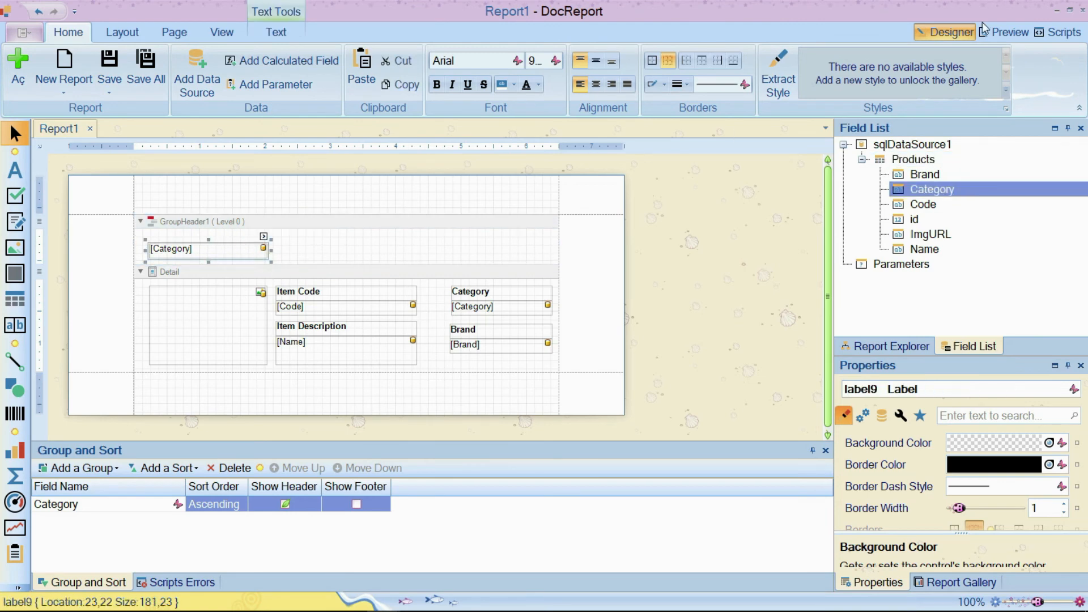
# Preview the grouped catalog, refine the category label to wide and bold, and preview again.
pyautogui.click(1006, 32)
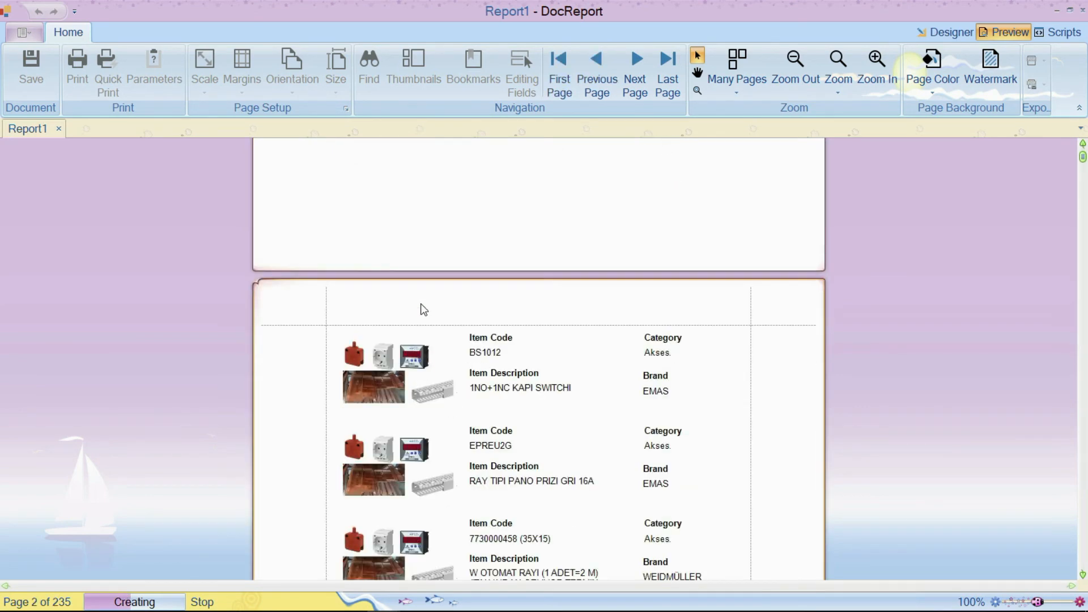
pyautogui.scroll(-3)
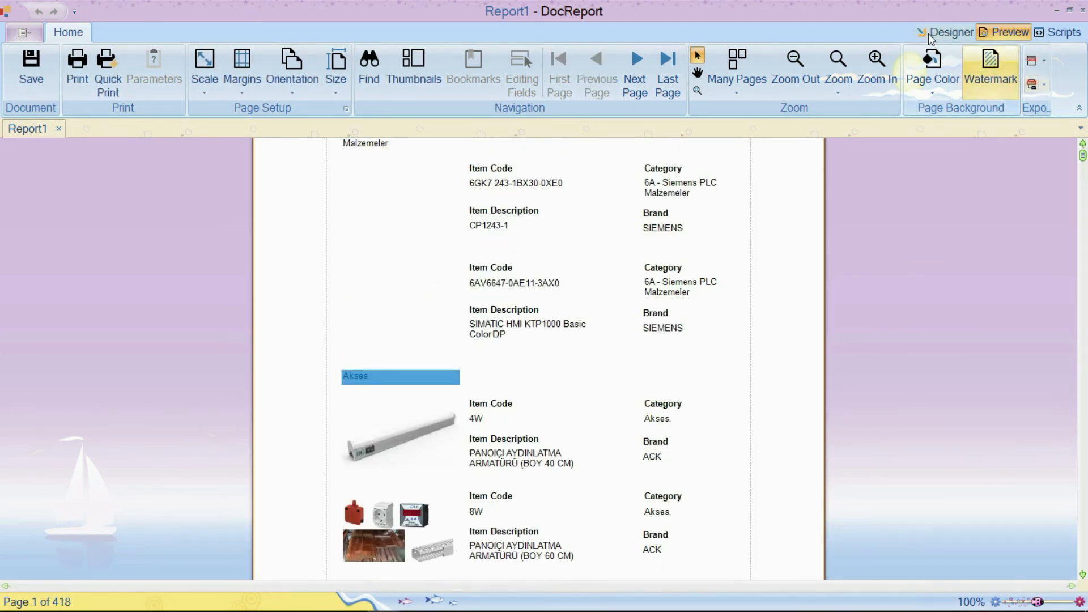
pyautogui.click(949, 32)
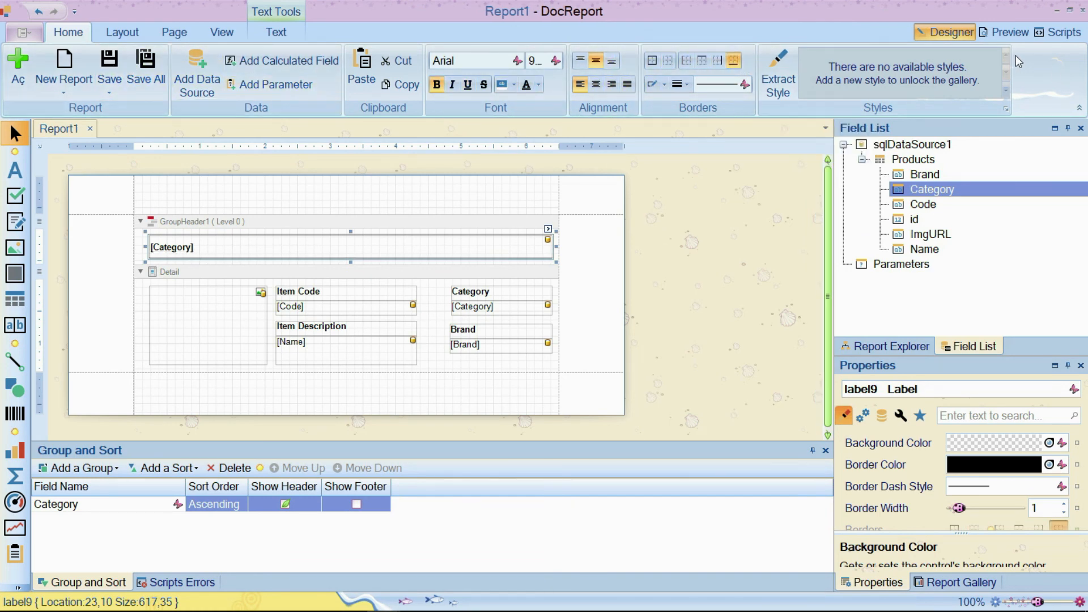
pyautogui.click(1008, 31)
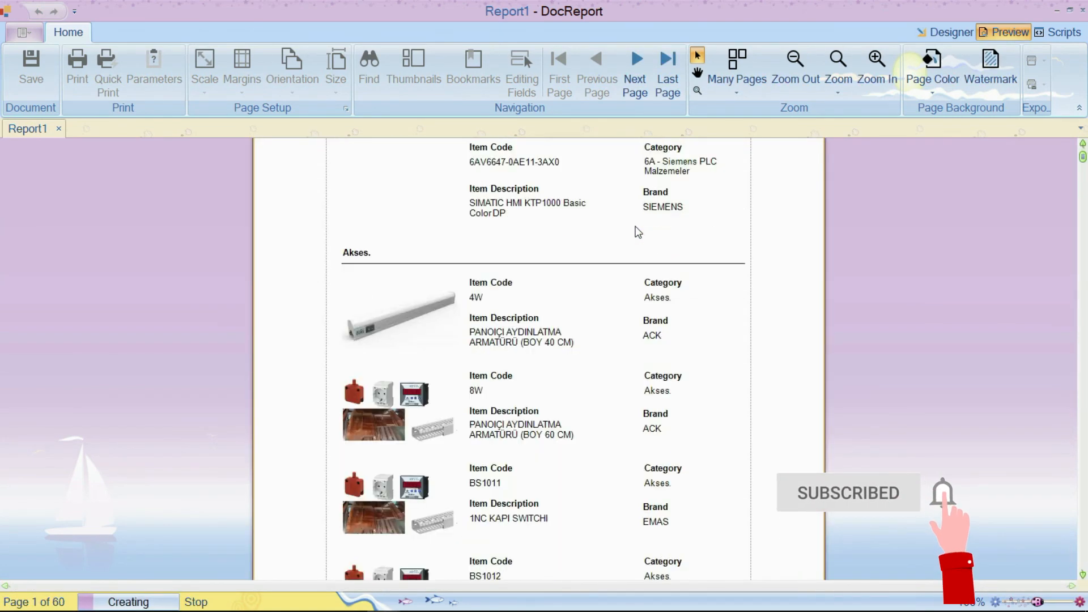
pyautogui.scroll(-3)
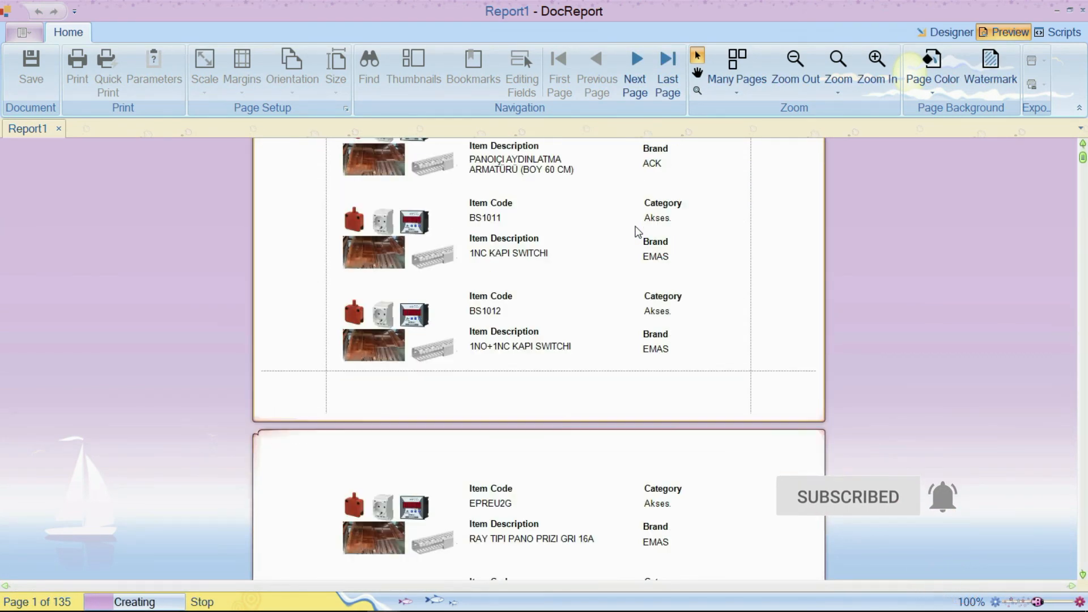